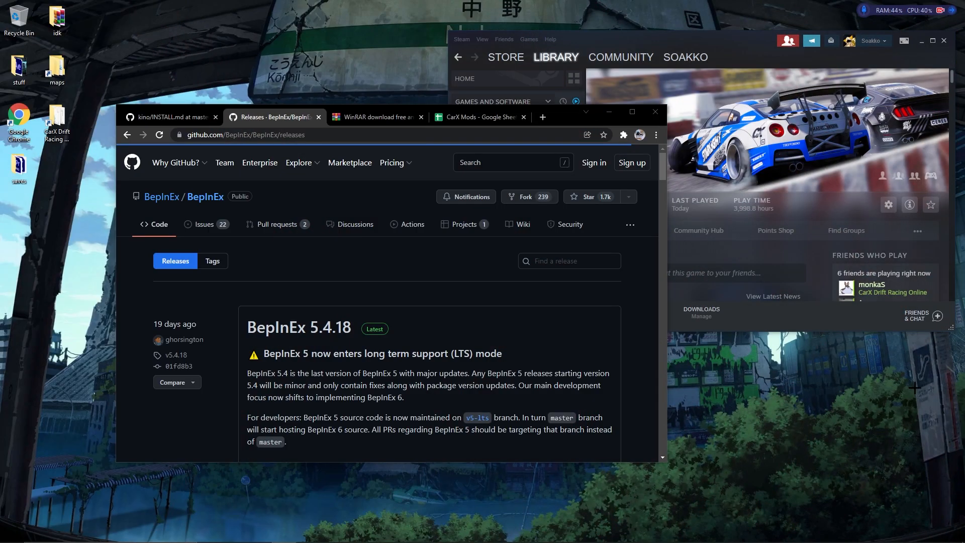
mouse_move(507, 324)
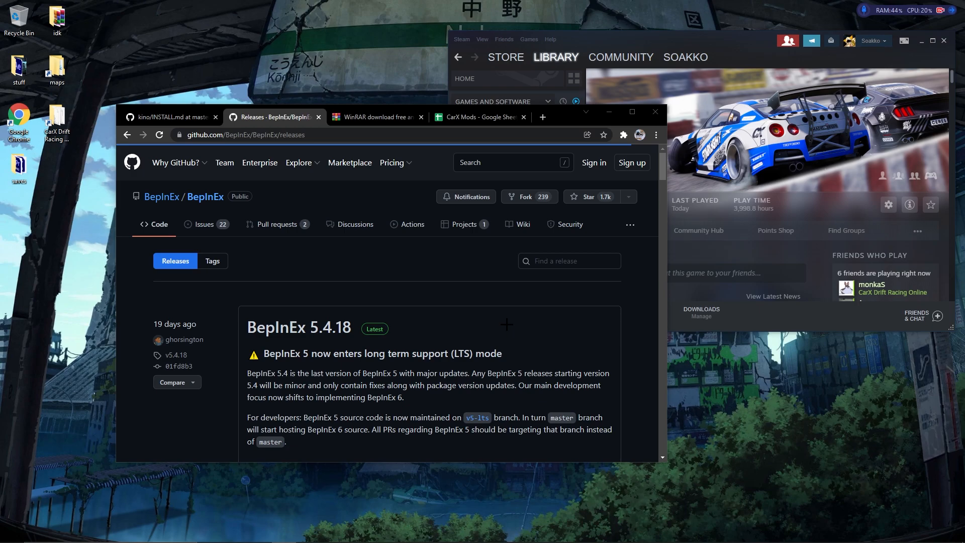
mouse_move(485, 318)
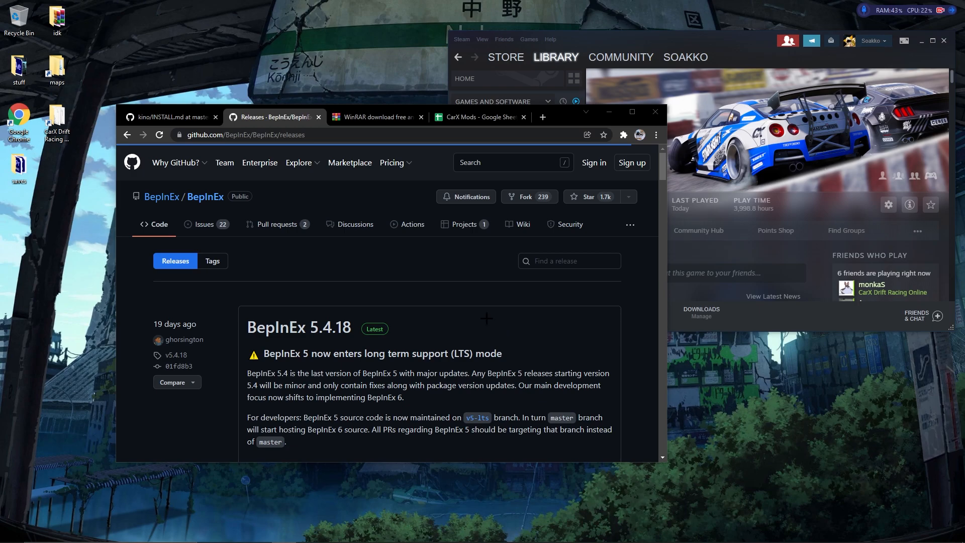
mouse_move(476, 301)
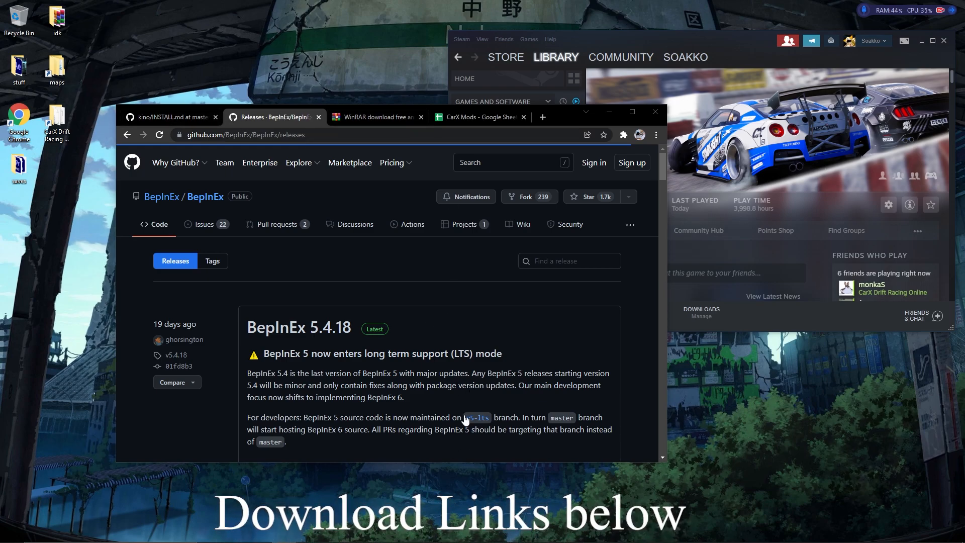
mouse_move(376, 117)
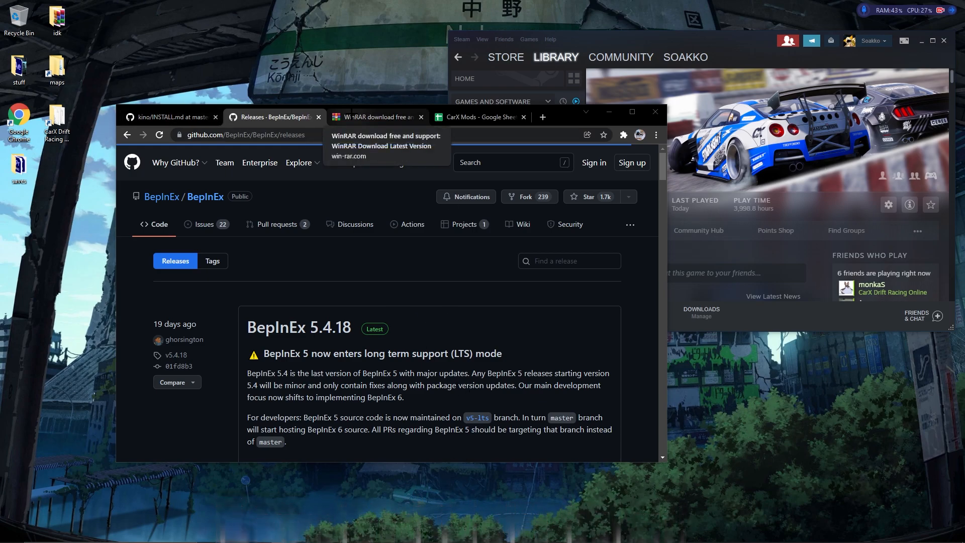
- Download the WinRAR 6.02 English 64-bit installer from the WinRAR download page
left_click(375, 117)
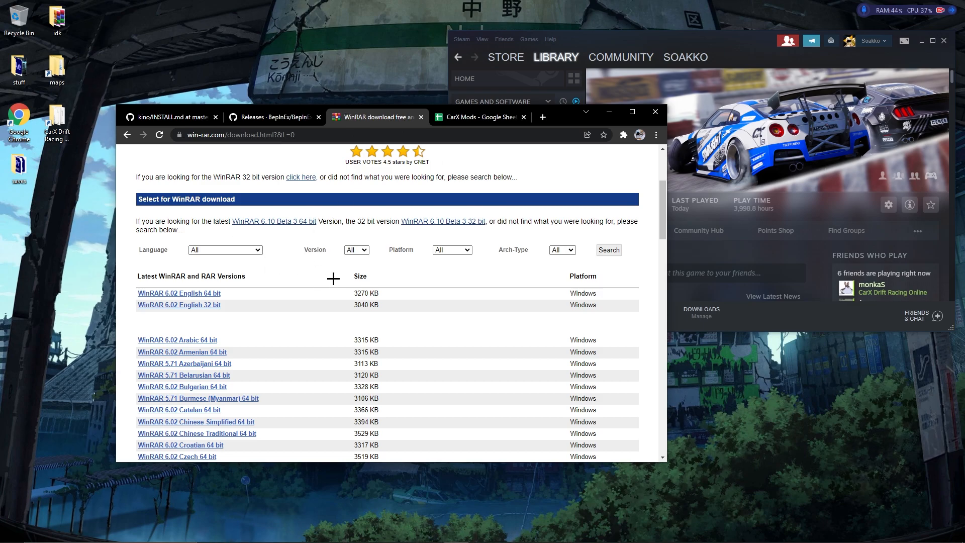
left_click(269, 117)
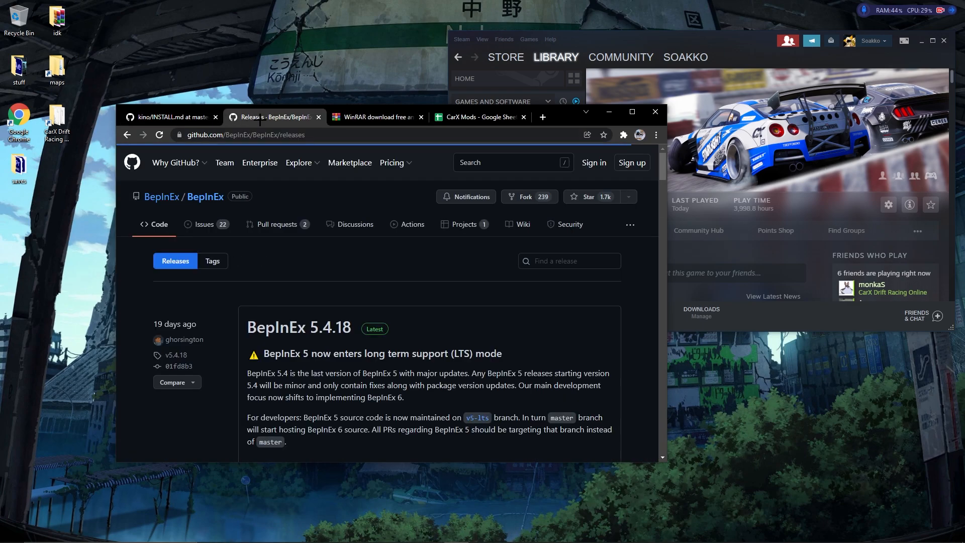
left_click(377, 117)
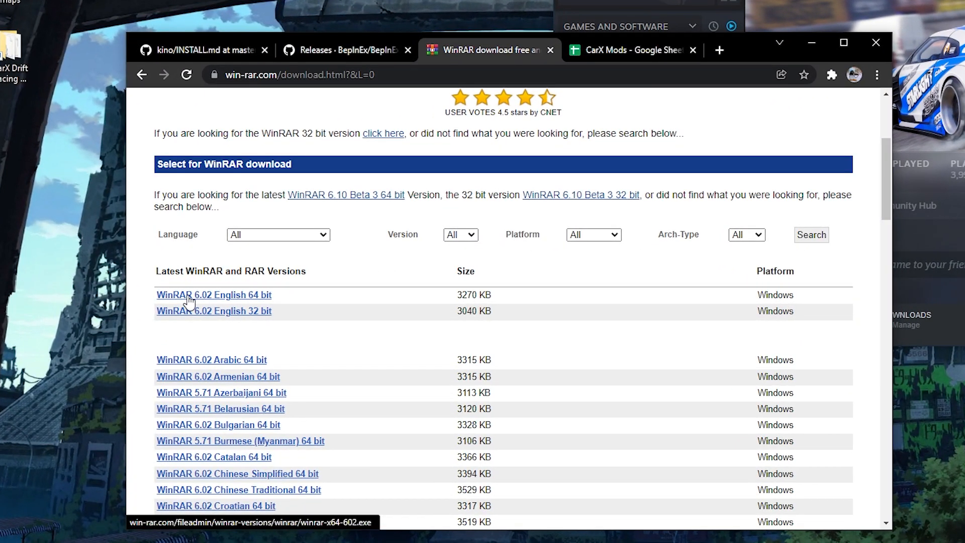
left_click(214, 294)
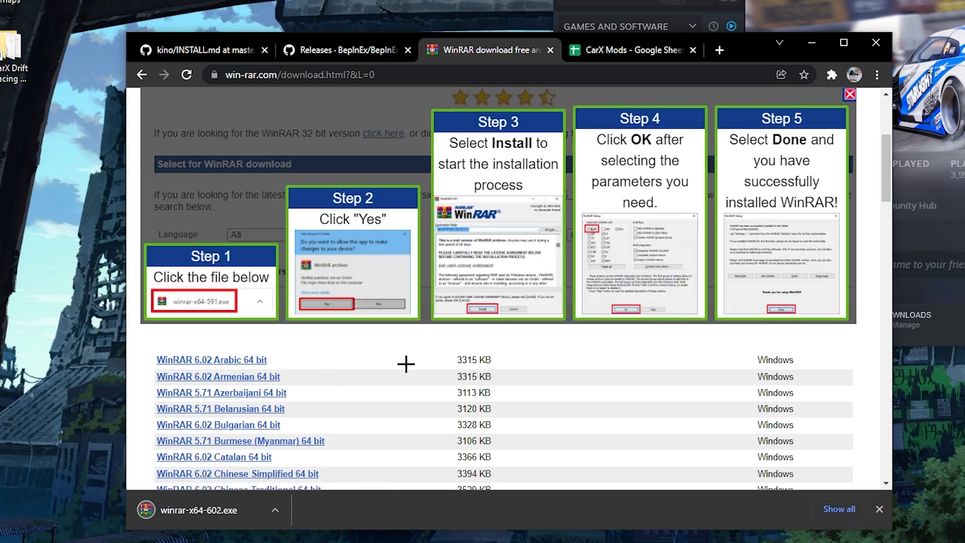
mouse_move(214, 509)
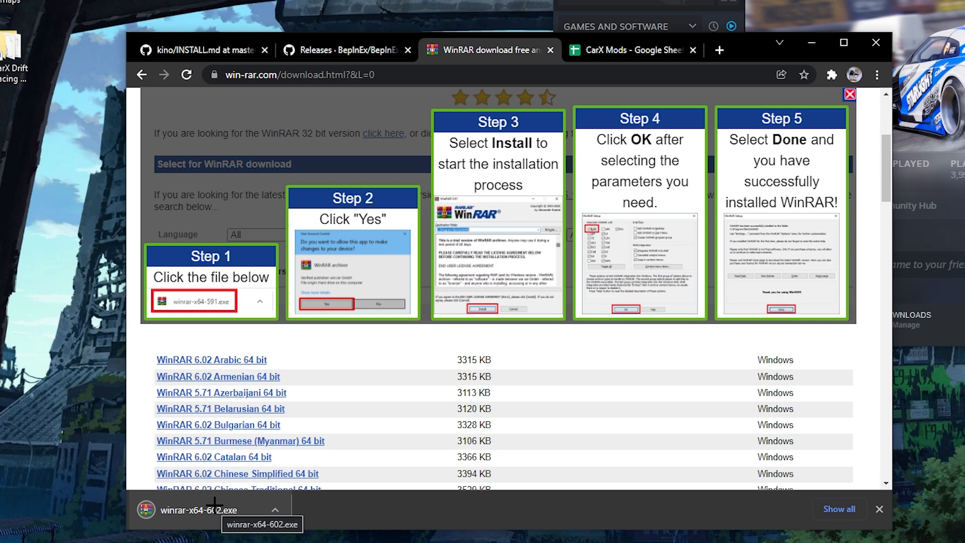
- Run the WinRAR installer, accept the license and confirm the integration options
left_click(203, 510)
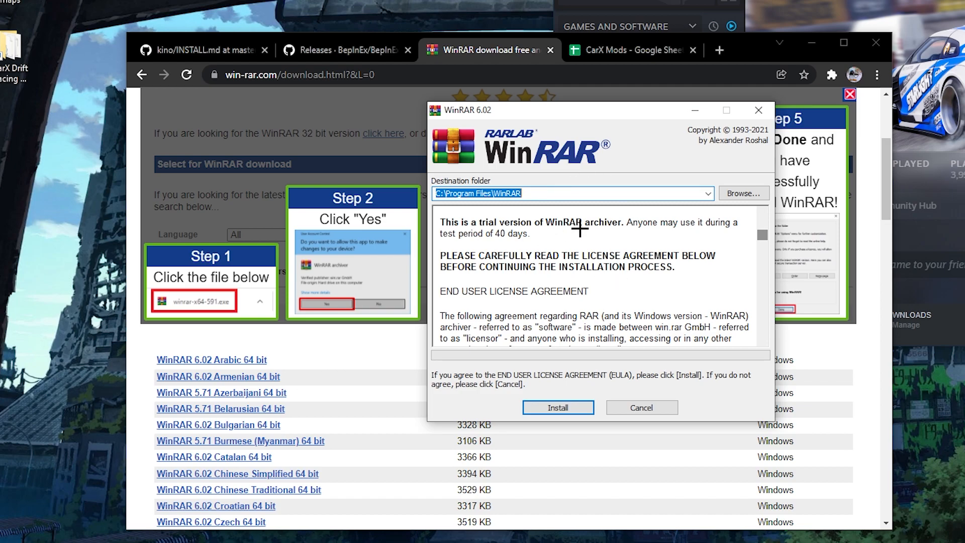
mouse_move(567, 389)
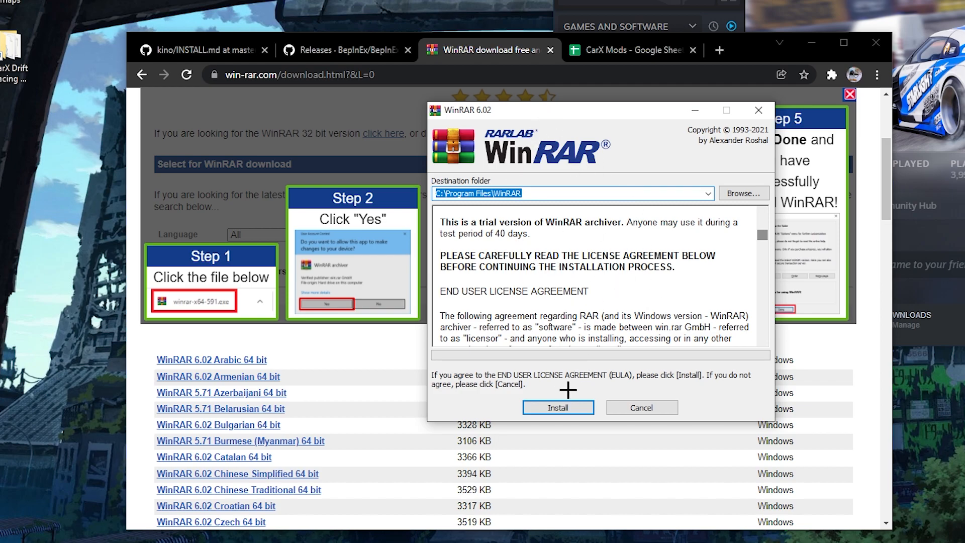
left_click(557, 407)
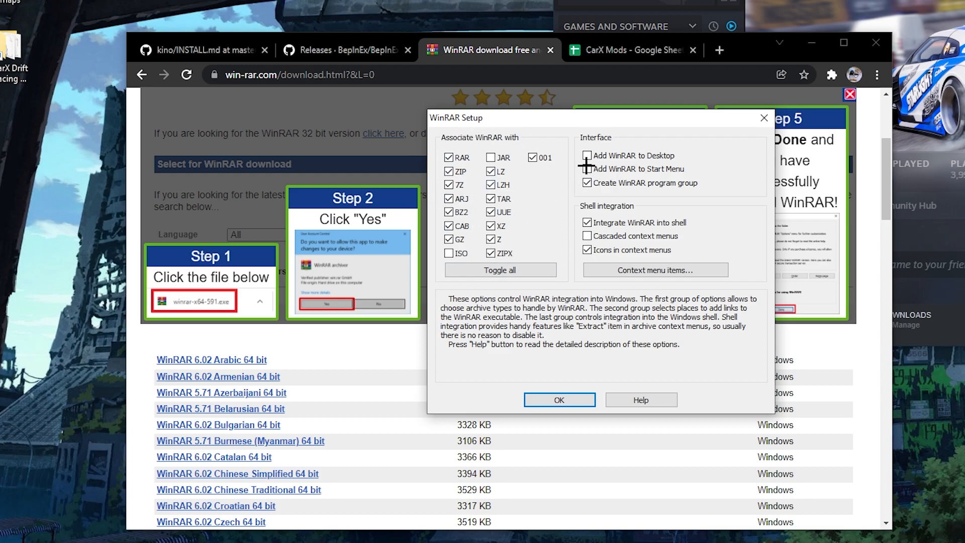
left_click(558, 399)
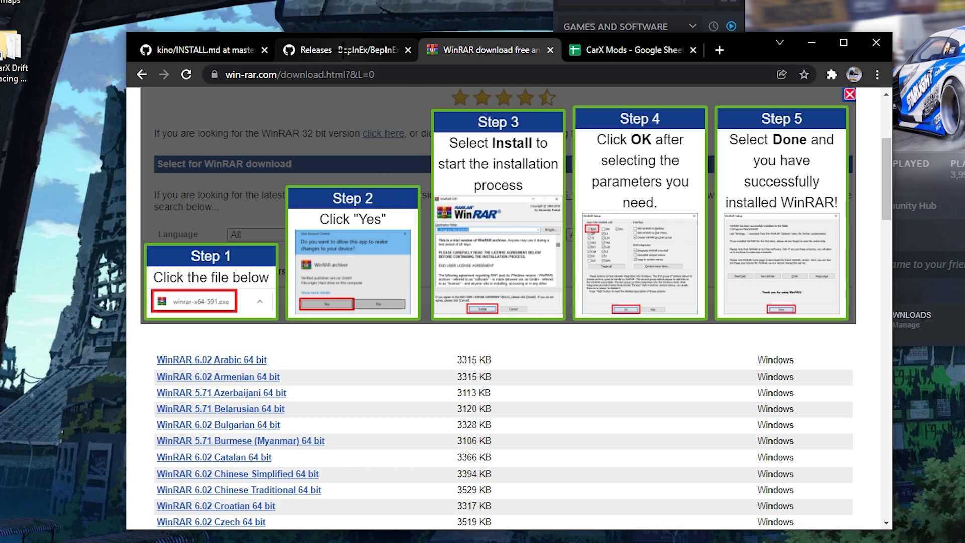
- On the BepInEx GitHub releases page, download BepInEx_x64_5.4.18.0.zip from Assets
left_click(343, 49)
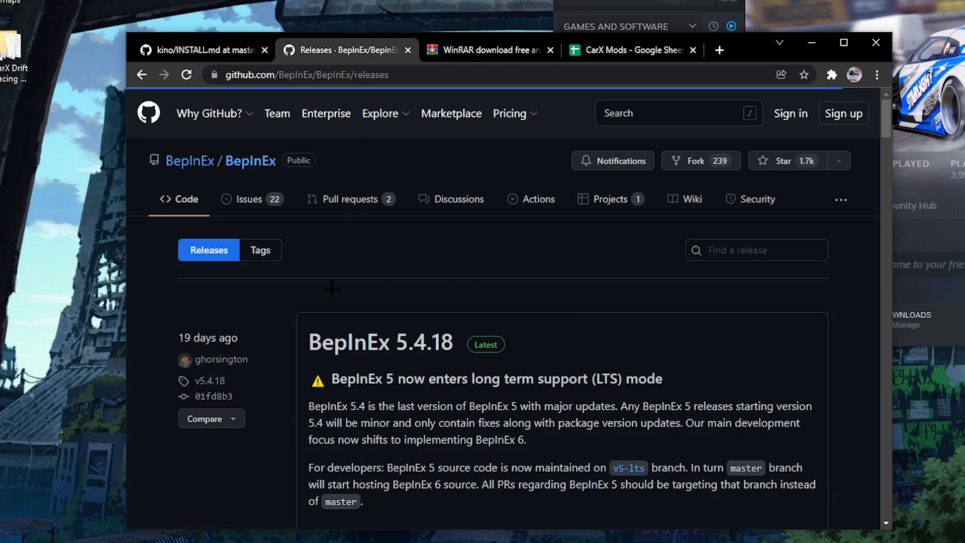
scroll("down", 3)
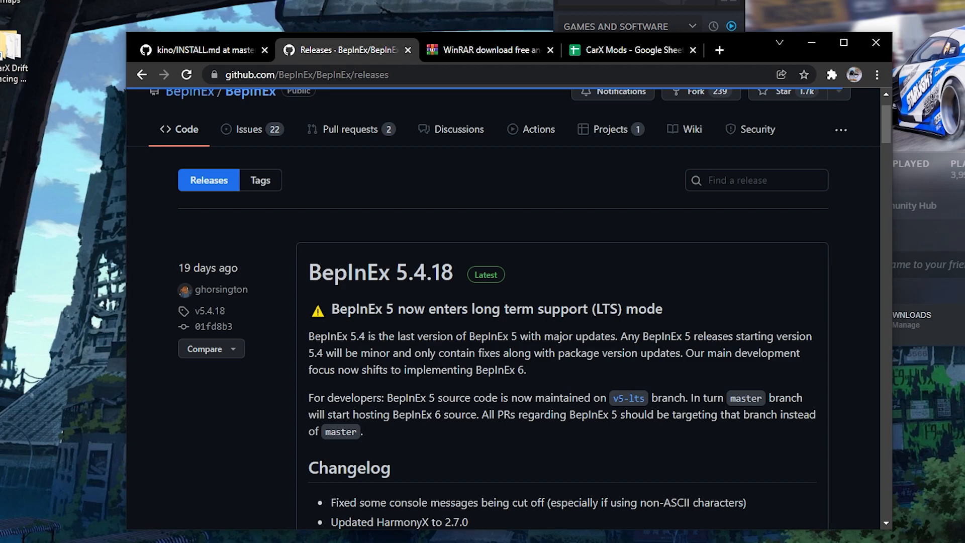
scroll("down", 3)
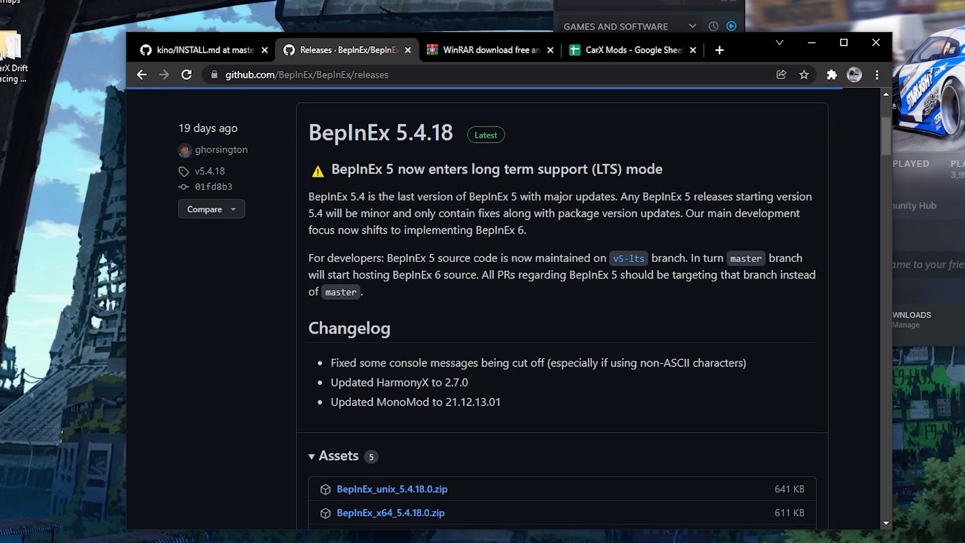
scroll("down", 3)
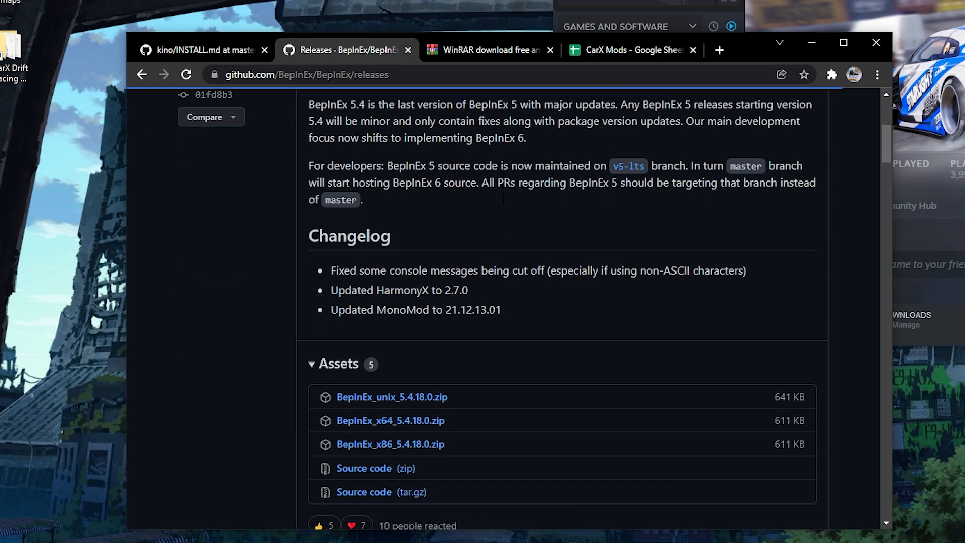
scroll("down", 3)
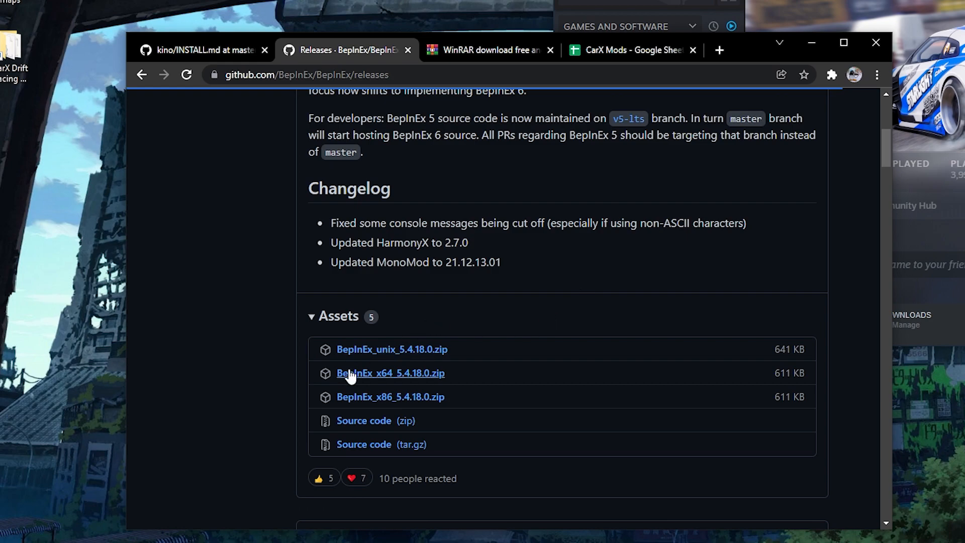
mouse_move(401, 382)
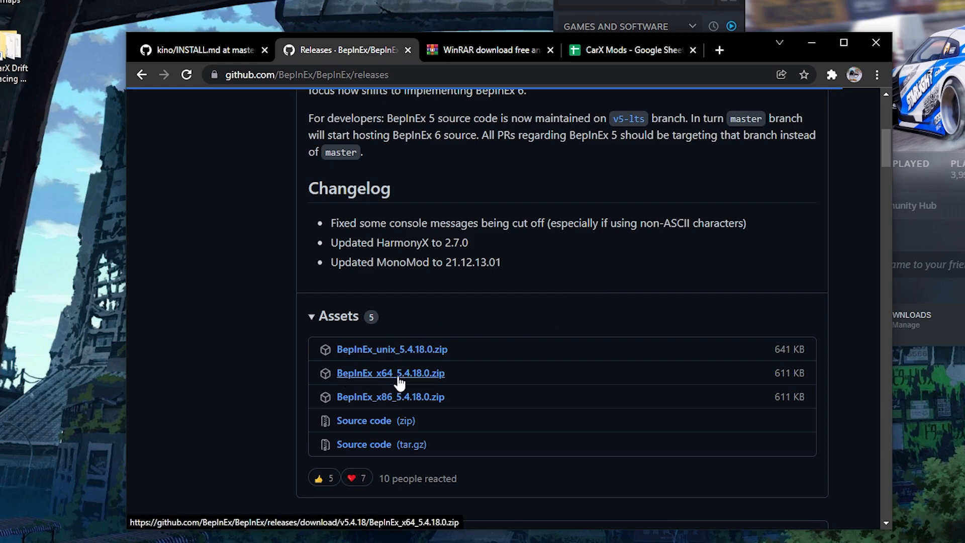
mouse_move(431, 378)
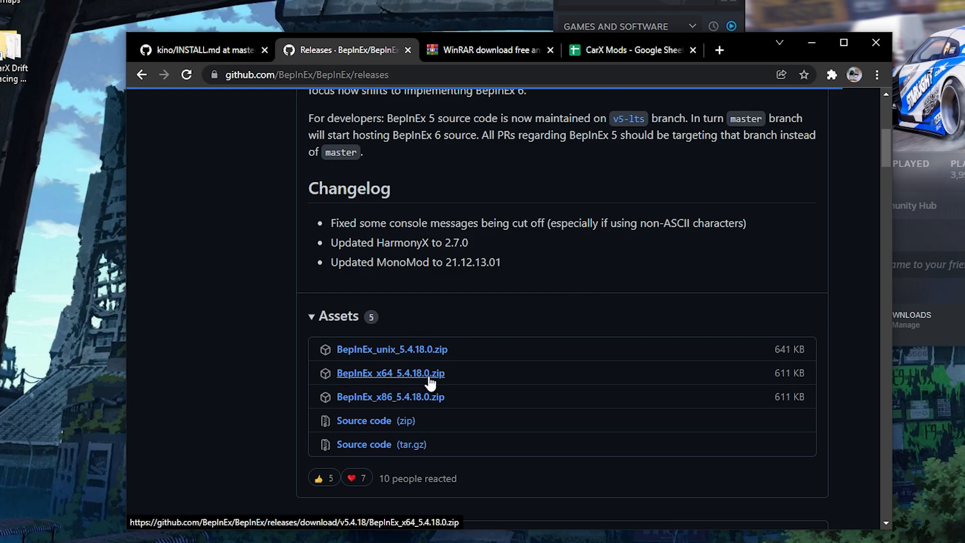
left_click(390, 373)
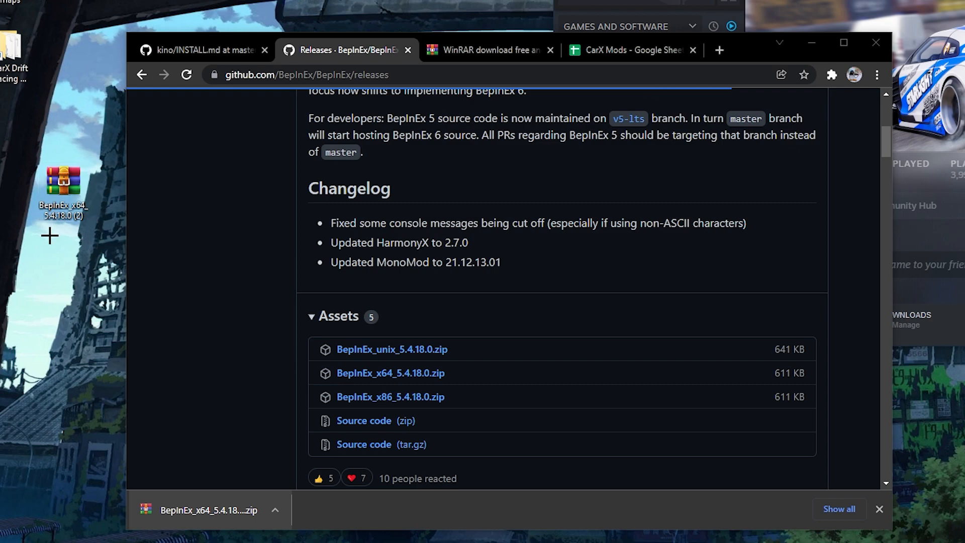
- Bring up the WinRAR extract options for the BepInEx zip on the desktop
right_click(61, 181)
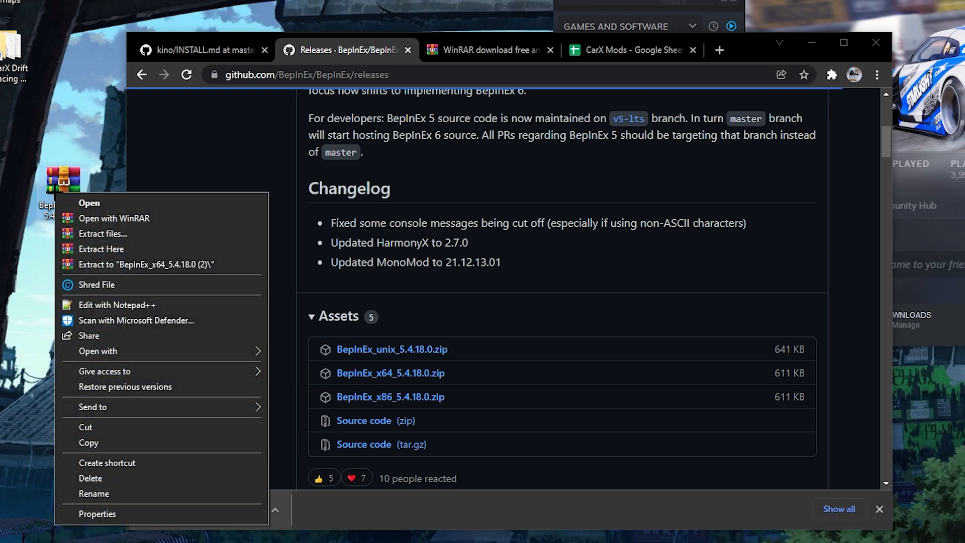
mouse_move(146, 264)
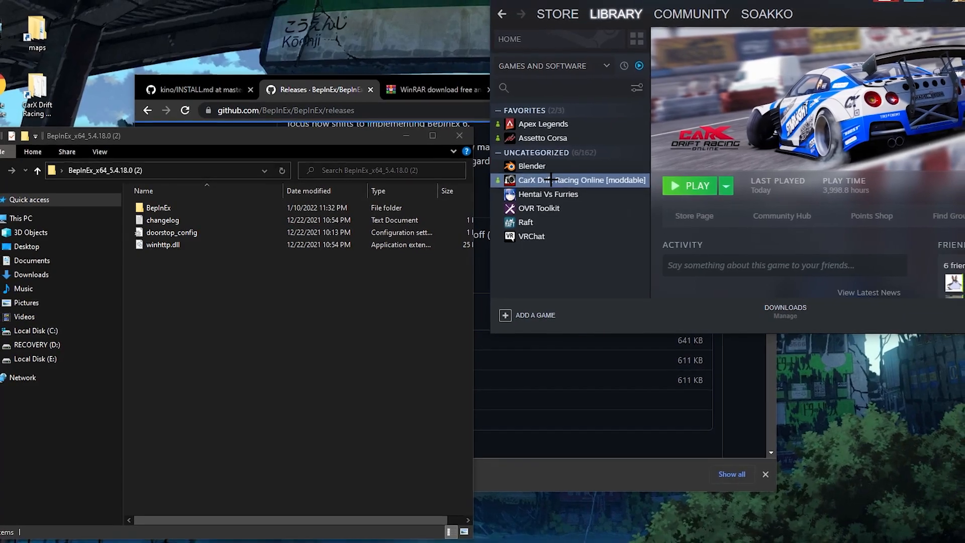
- Open CarX Drift Racing Online's Steam properties, opt into the moddable beta and view local files
right_click(578, 183)
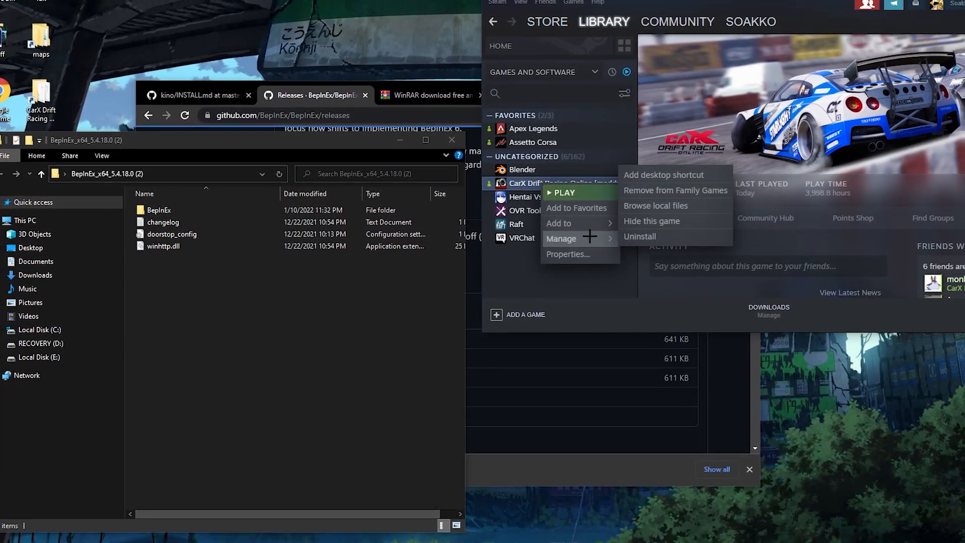
left_click(566, 254)
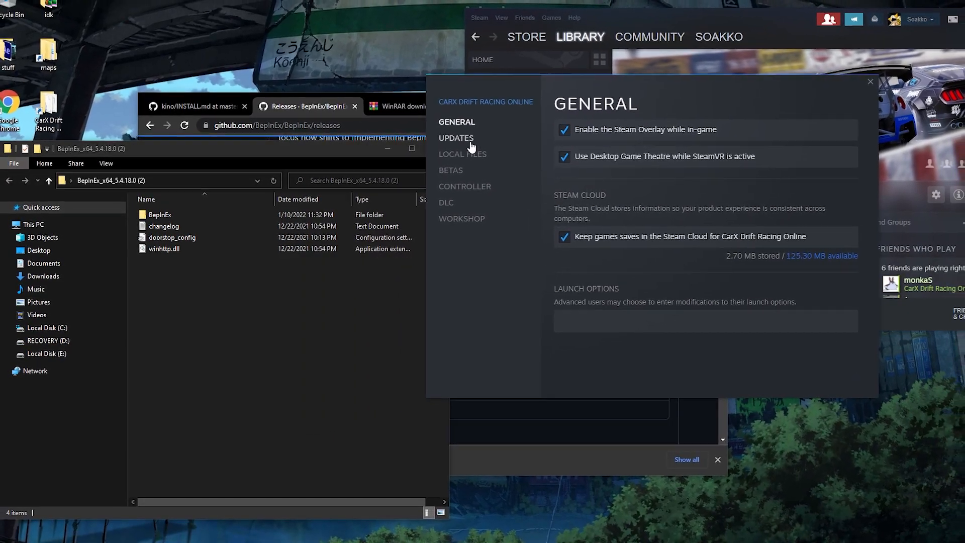
left_click(451, 170)
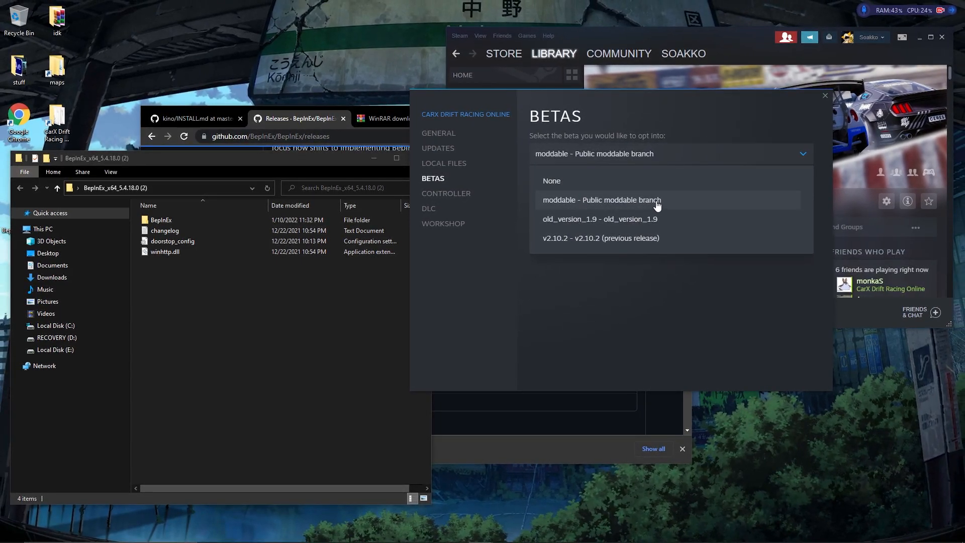
mouse_move(619, 207)
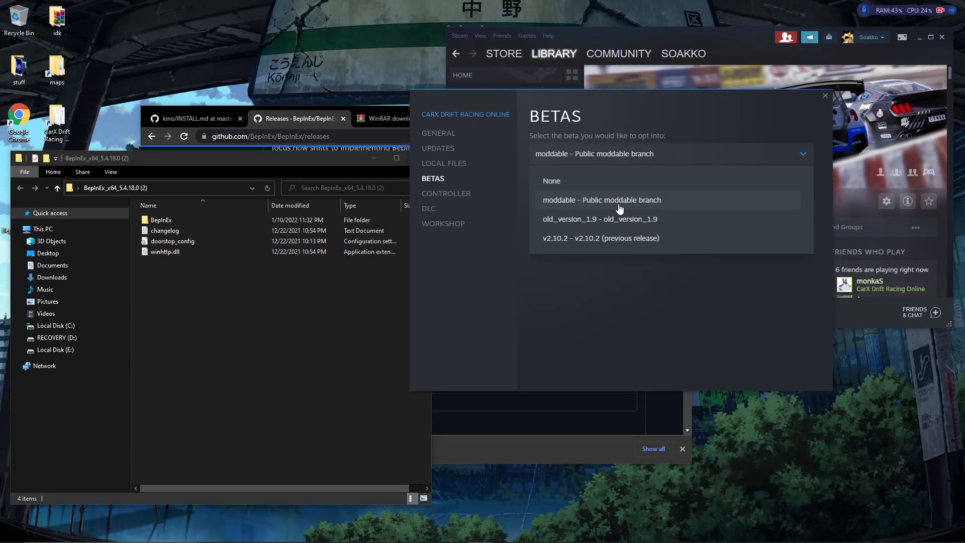
mouse_move(584, 148)
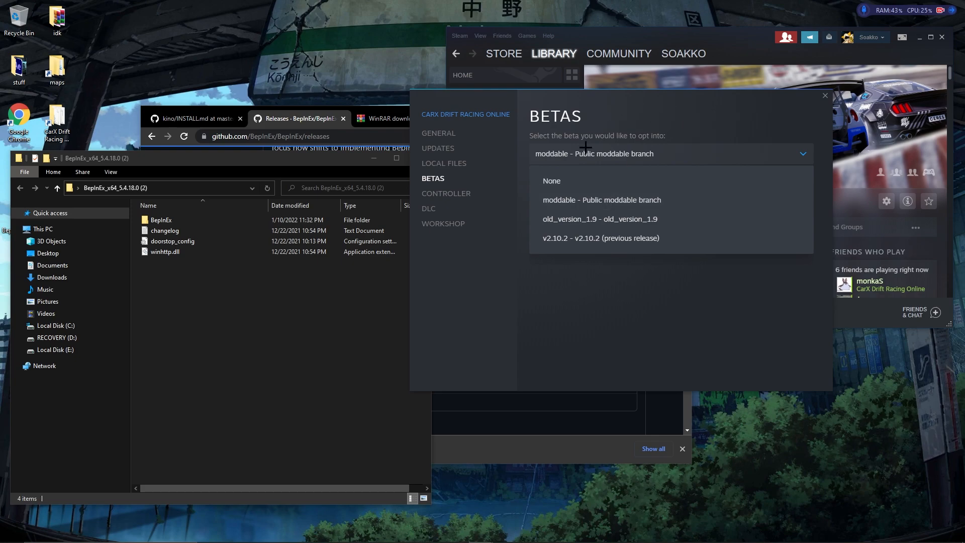
mouse_move(444, 134)
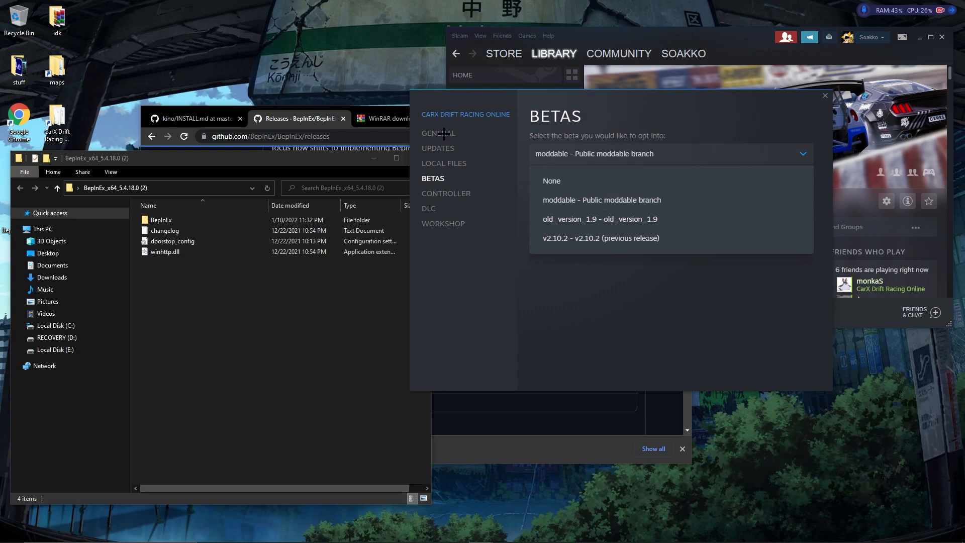
left_click(444, 163)
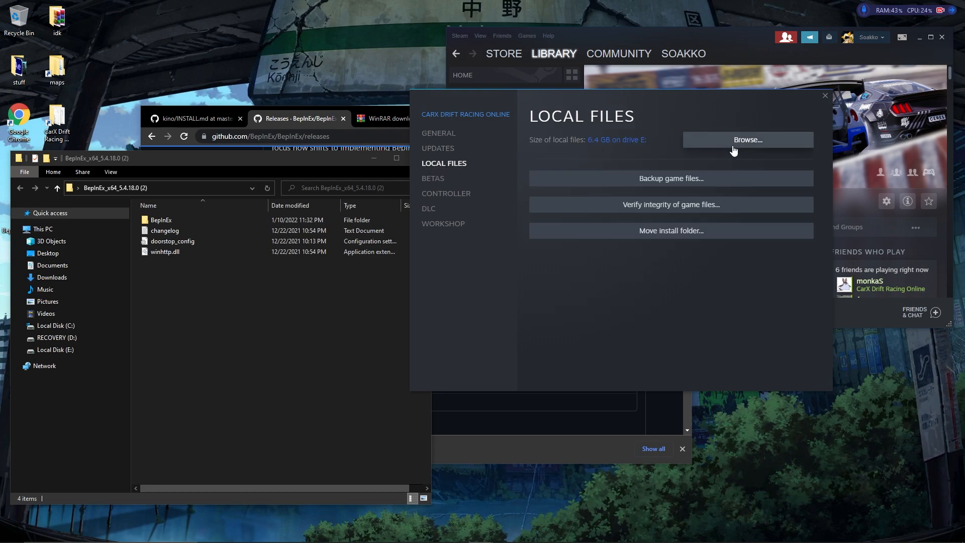
- Browse the game install folder, then open both the extracted and installed BepInEx folders
left_click(747, 139)
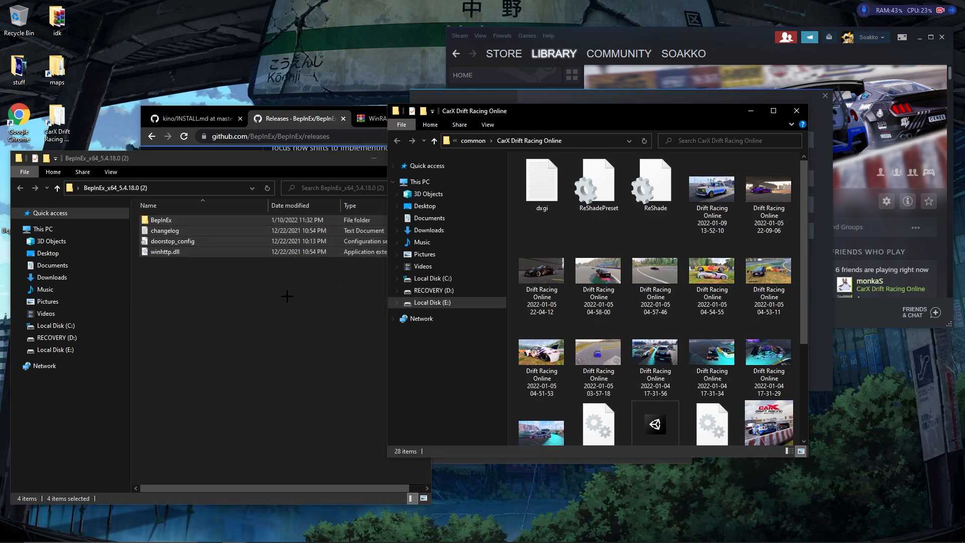
double_click(161, 219)
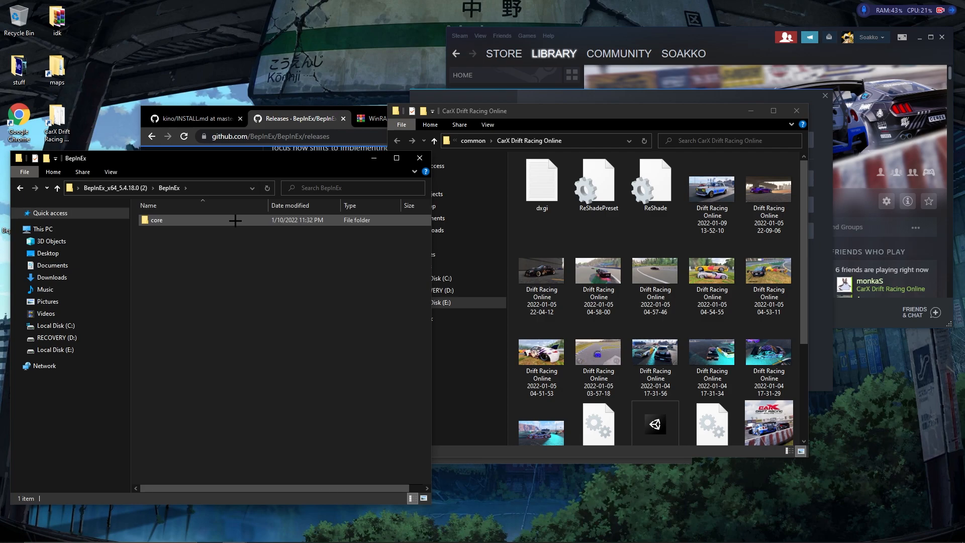
scroll("down", 3)
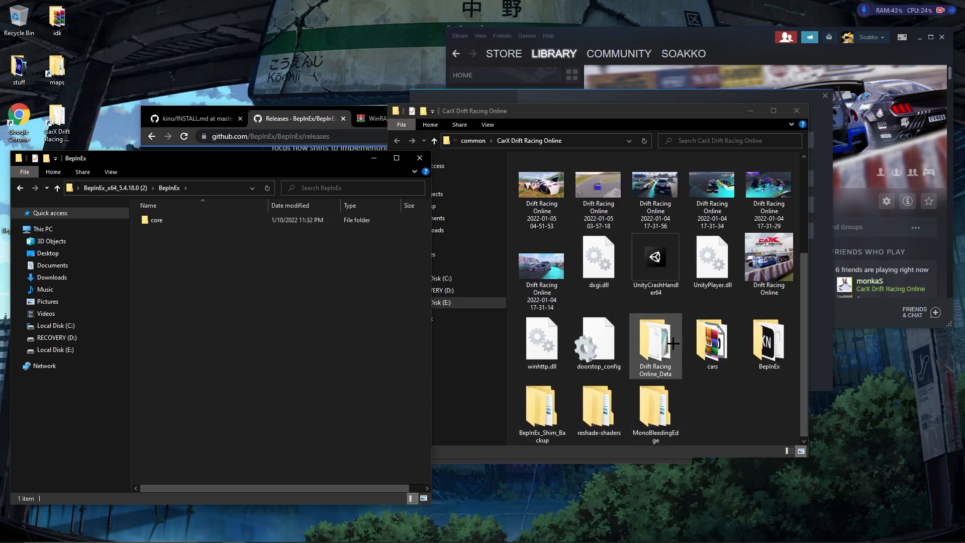
double_click(768, 345)
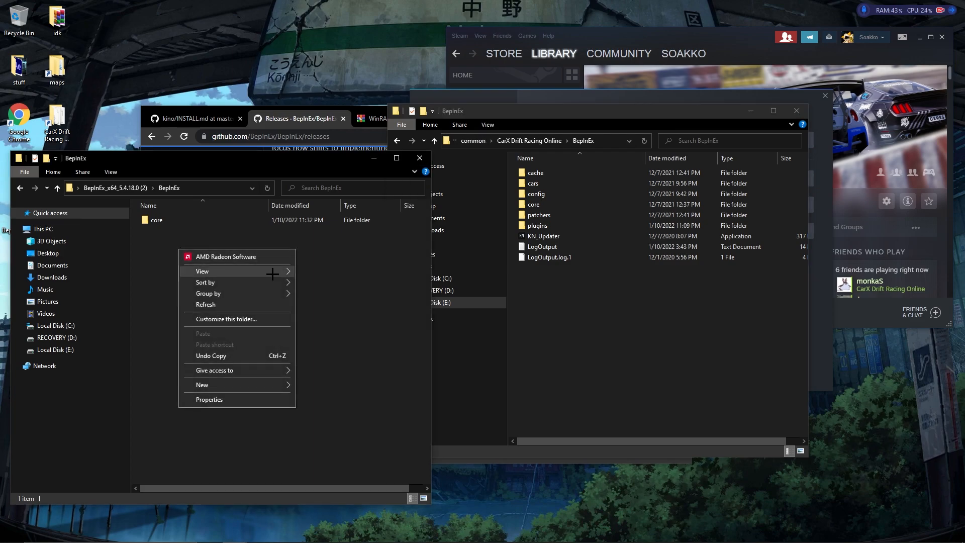
- Add a new 'plugins' folder in the extracted BepInEx folder and open it
left_click(202, 384)
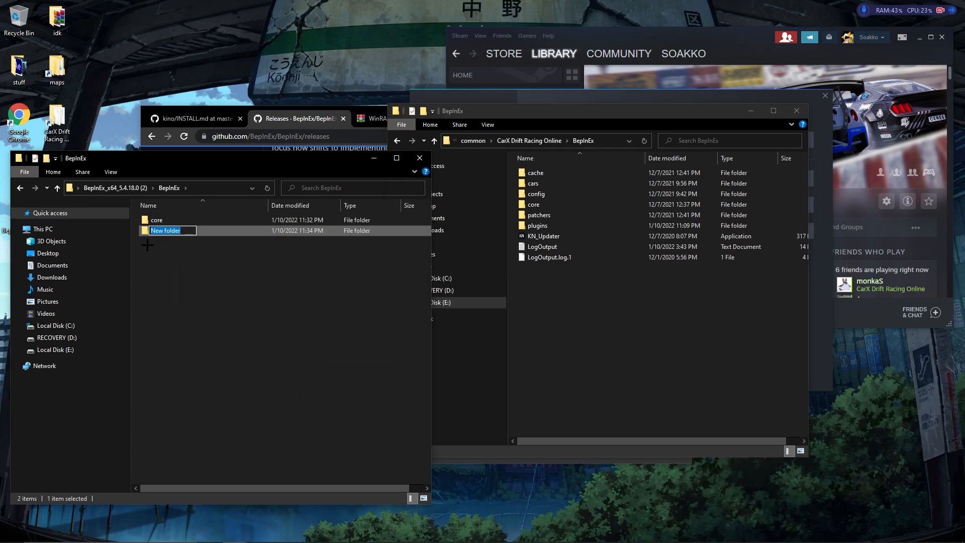
mouse_move(225, 290)
type("plugins")
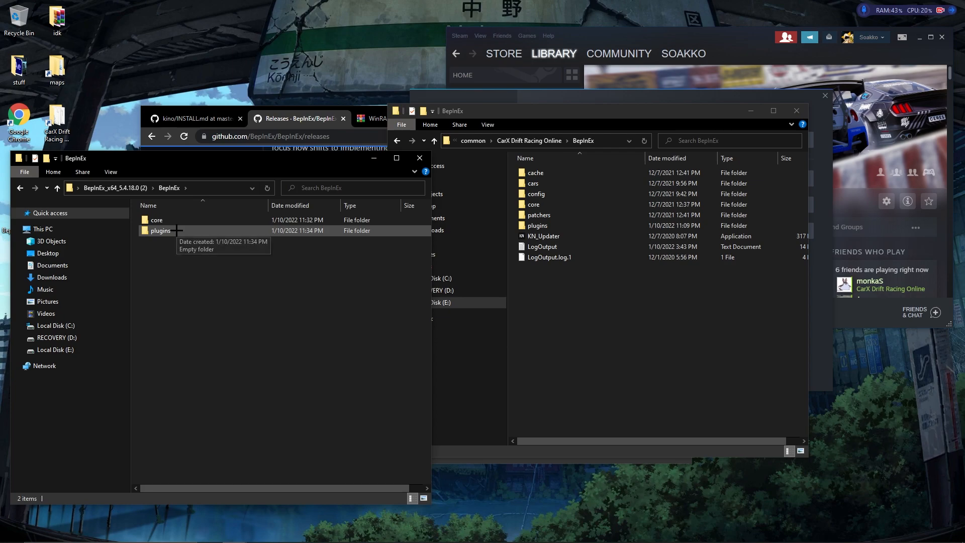
double_click(161, 230)
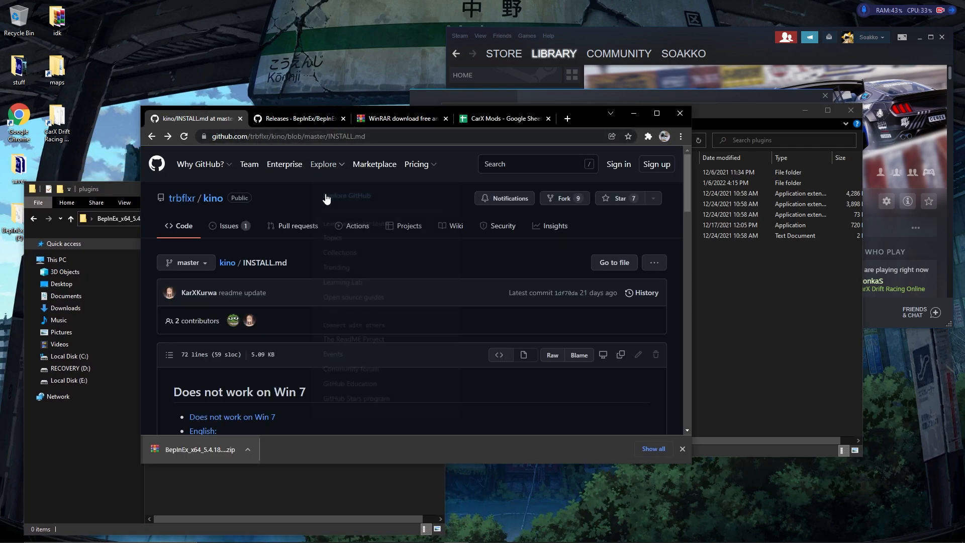
- From Kino's INSTALL.md, follow the releases link and download release_3.2.1.zip
scroll("down", 3)
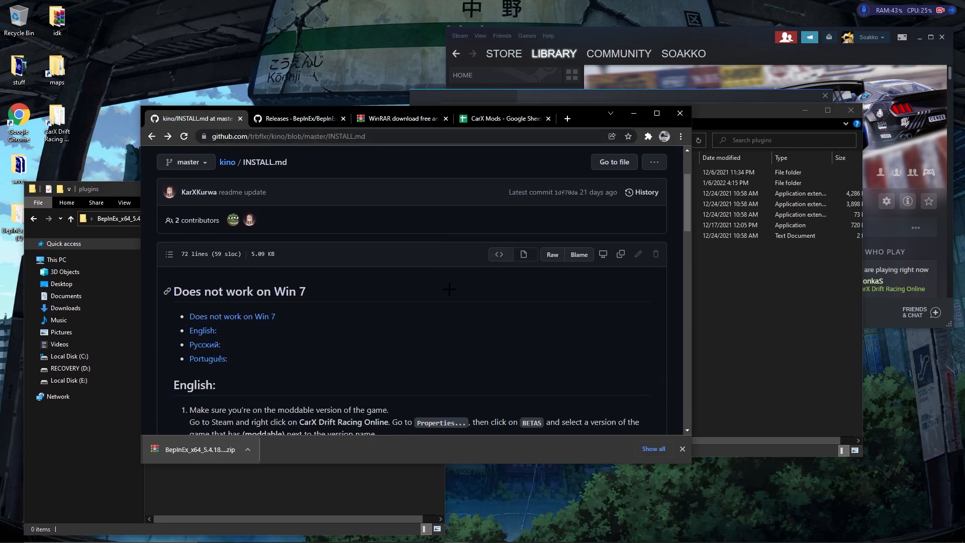
scroll("down", 3)
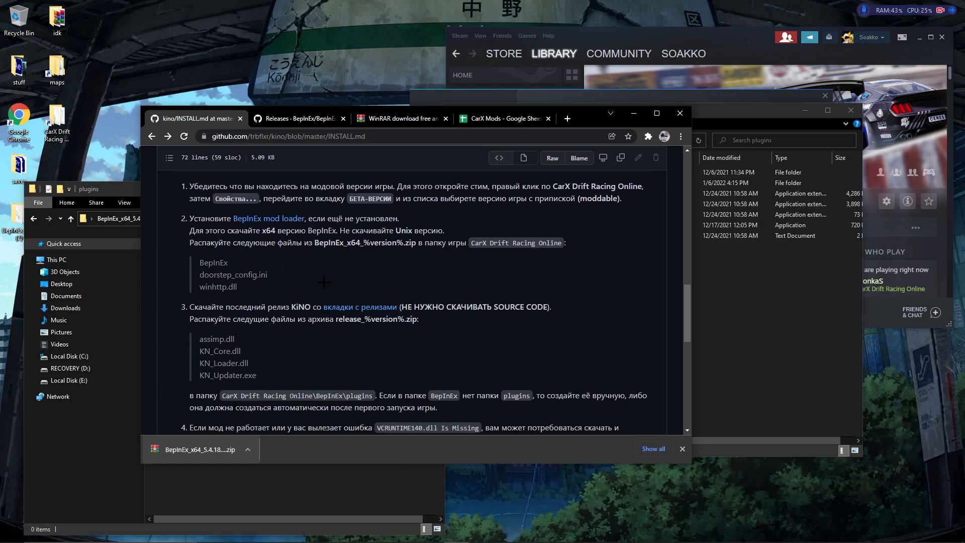
scroll("down", 3)
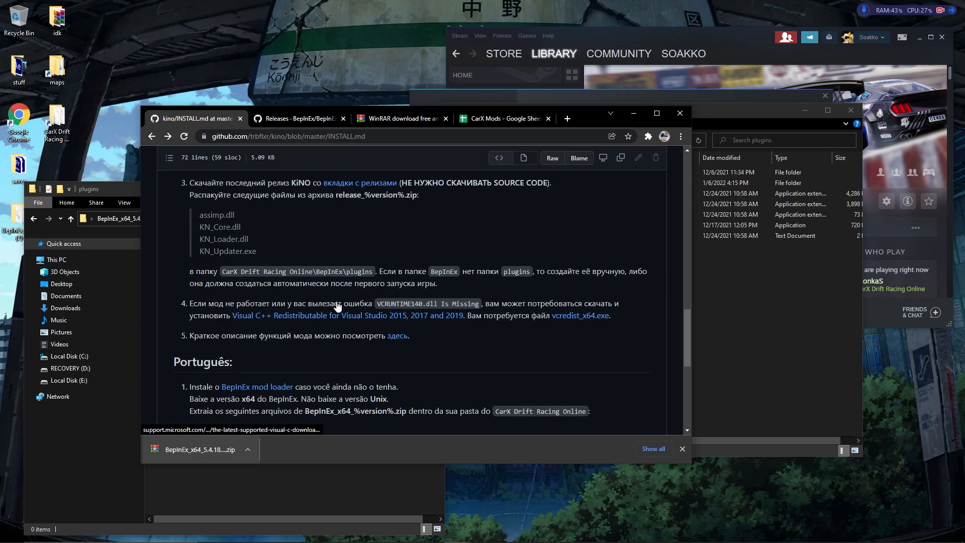
scroll("up", 3)
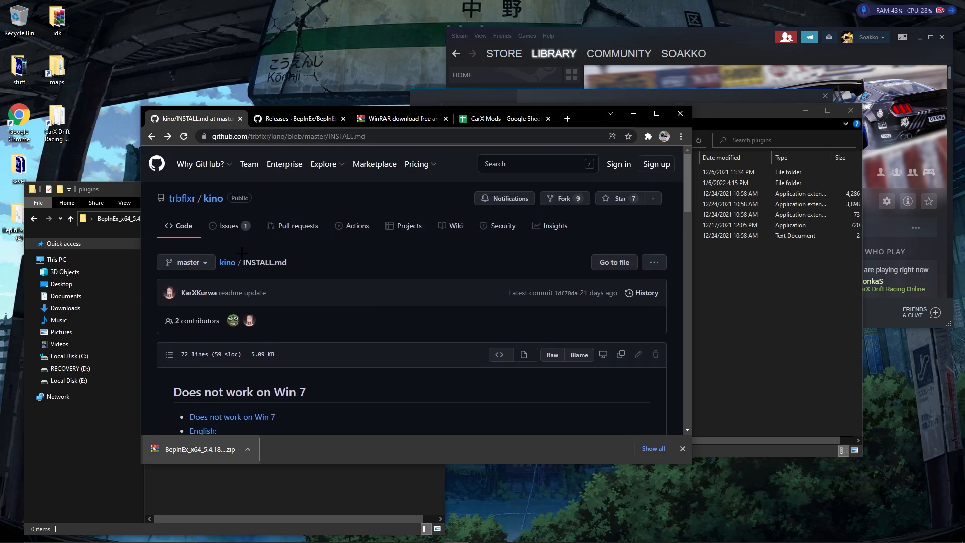
left_click(152, 136)
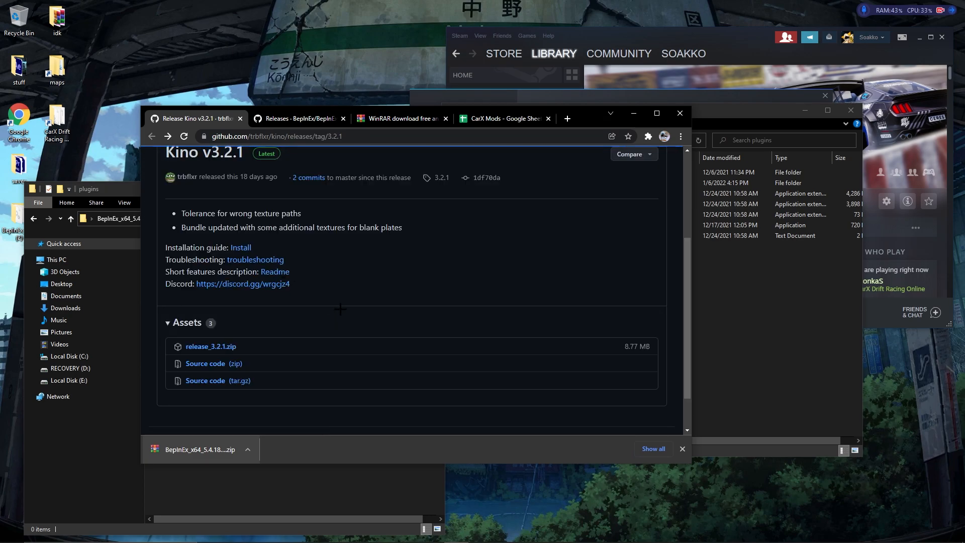
scroll("up", 3)
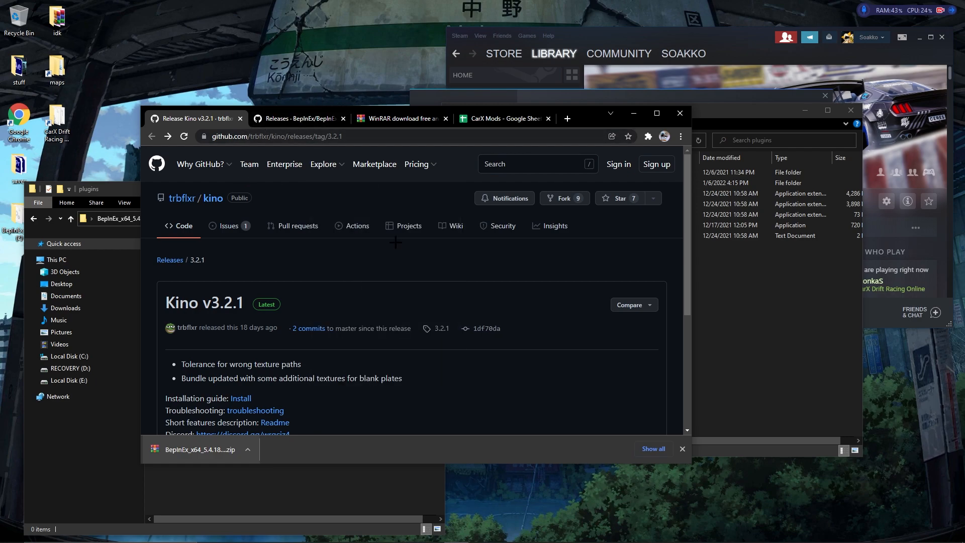
scroll("down", 3)
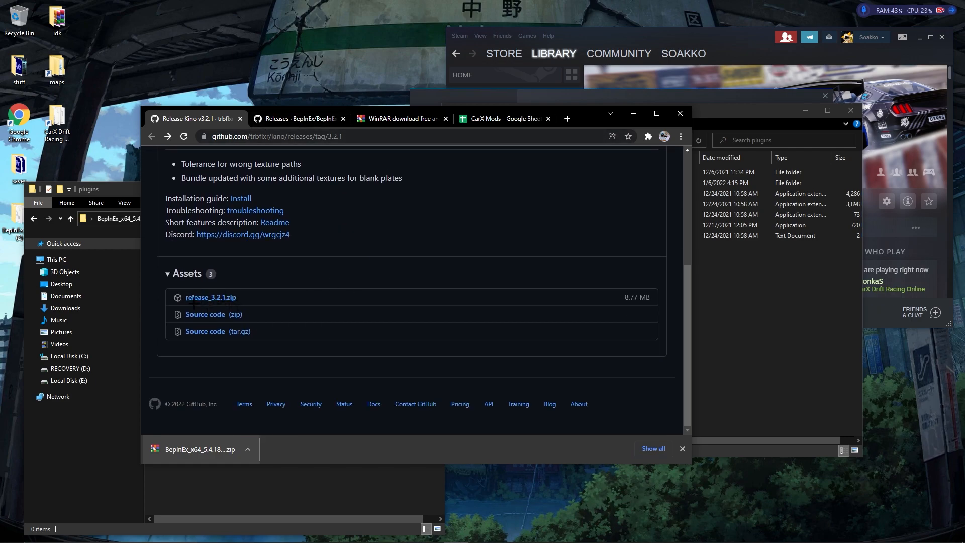
mouse_move(205, 332)
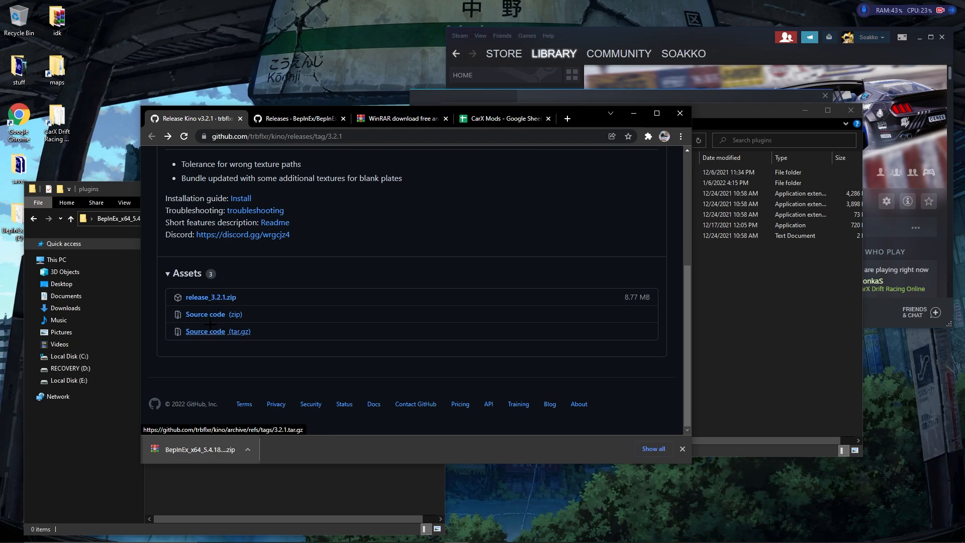
left_click(211, 297)
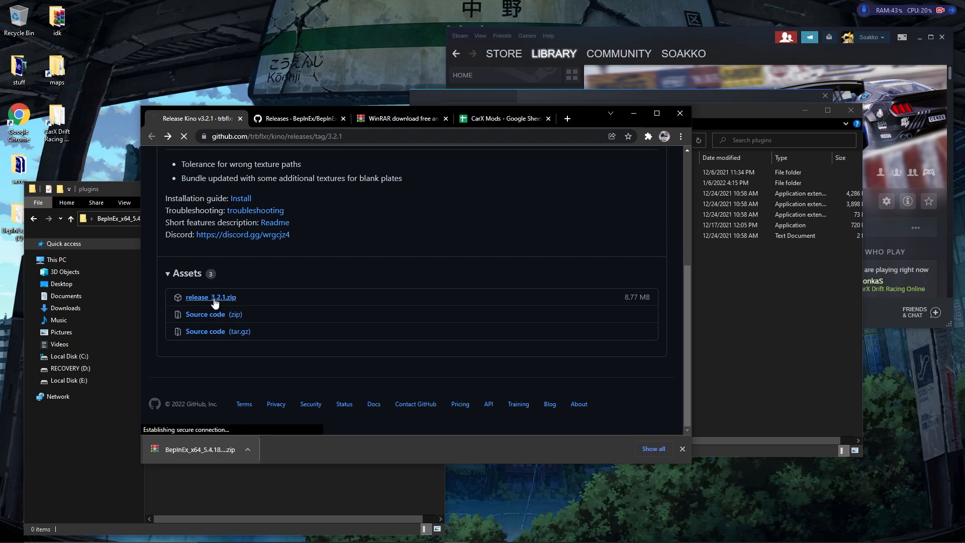
left_click(210, 297)
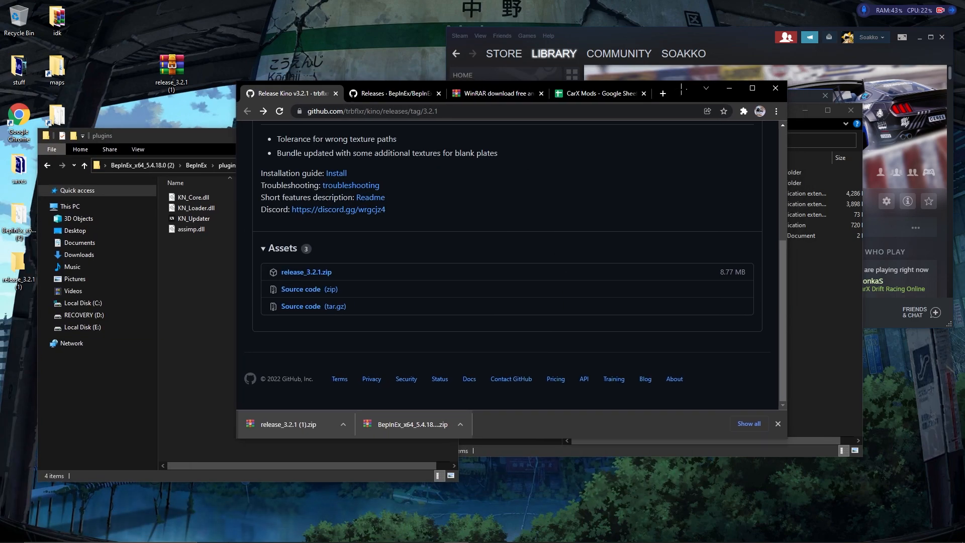
left_click(492, 93)
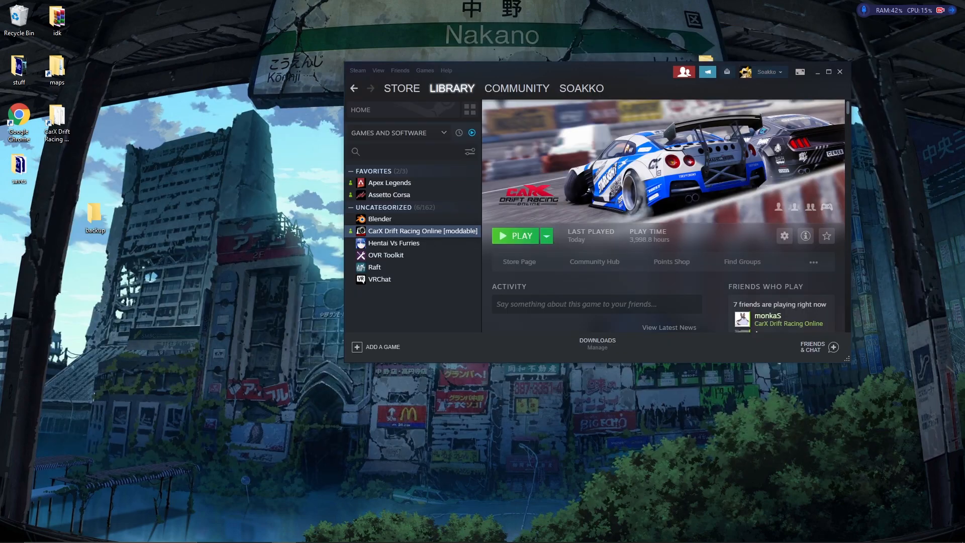
mouse_move(460, 332)
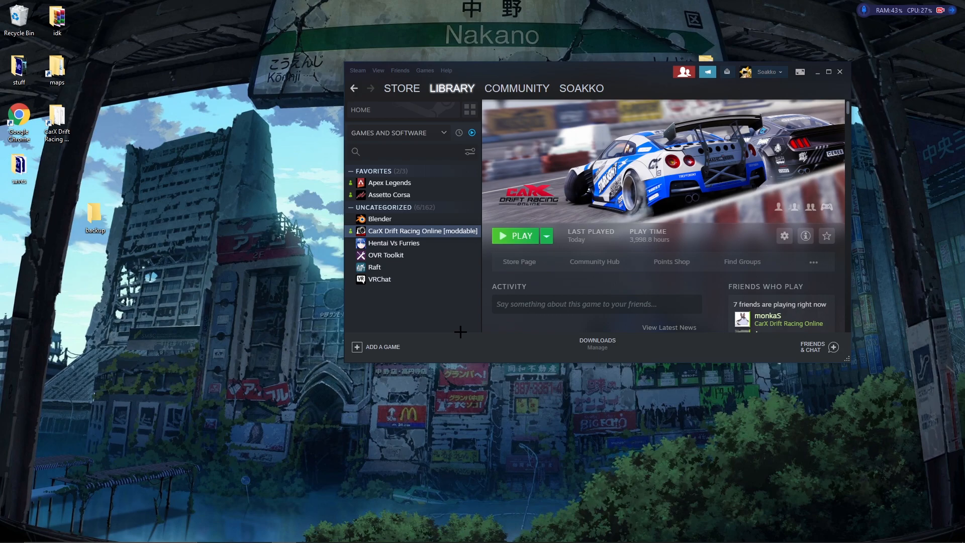
mouse_move(403, 242)
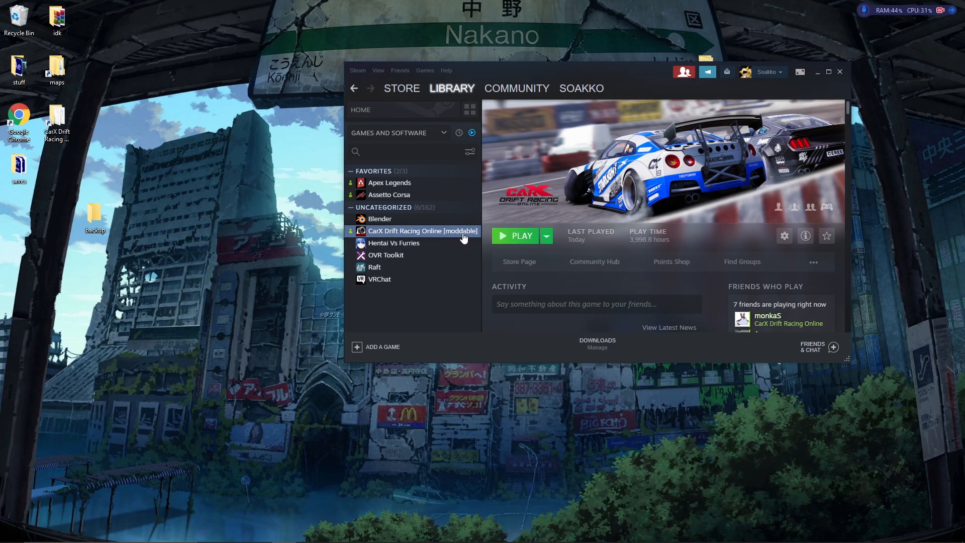
mouse_move(427, 234)
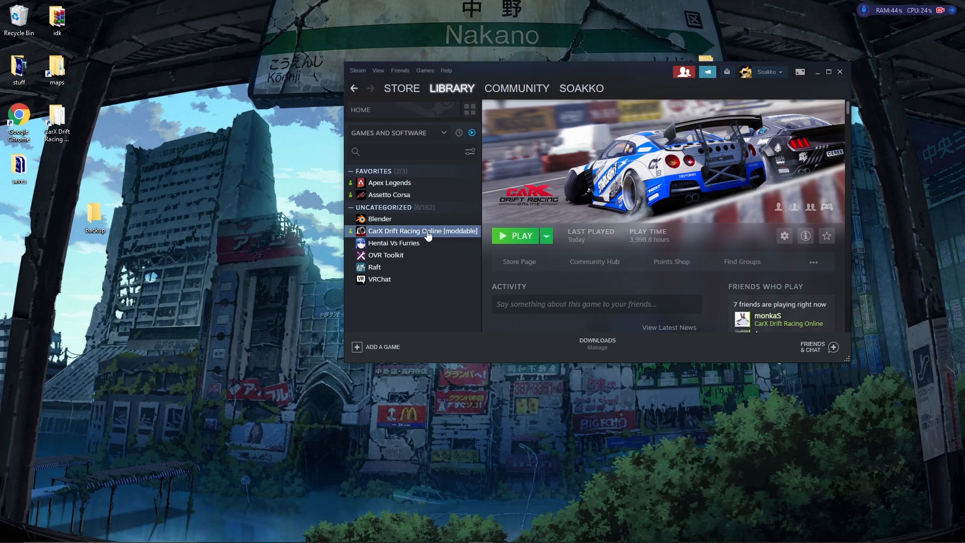
right_click(422, 231)
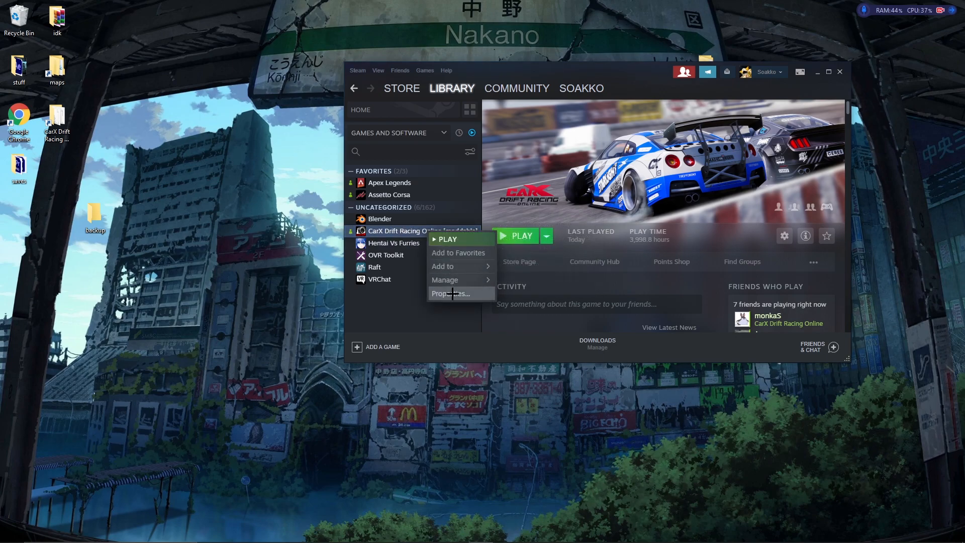
left_click(449, 293)
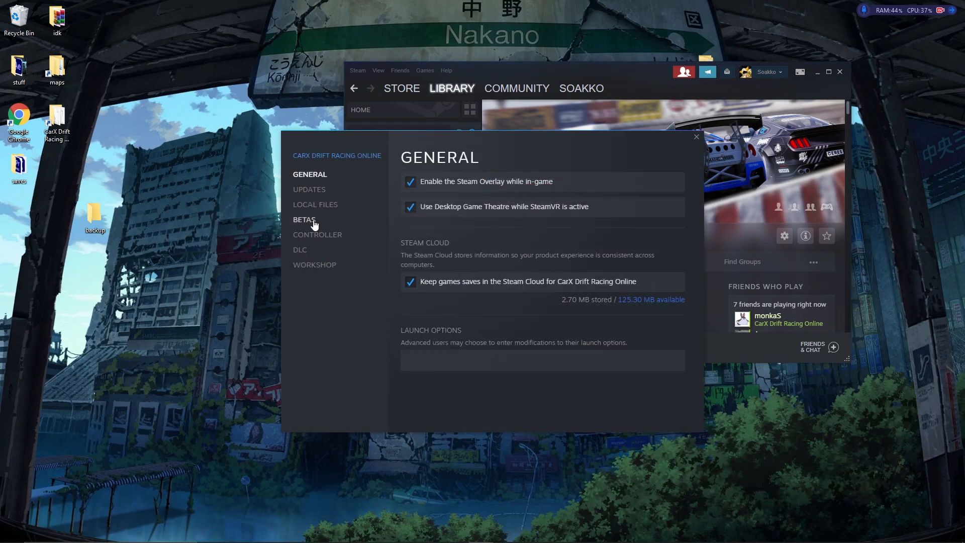
left_click(304, 219)
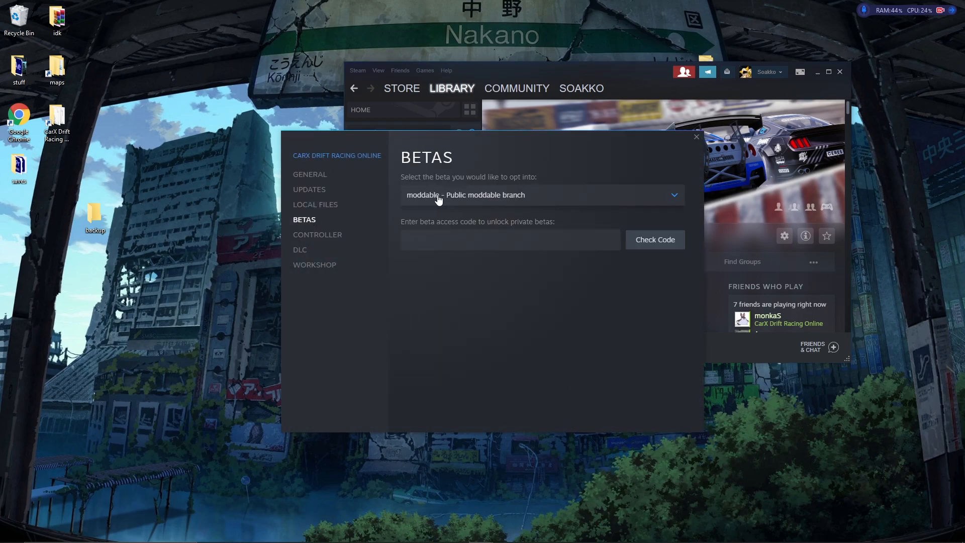
left_click(541, 195)
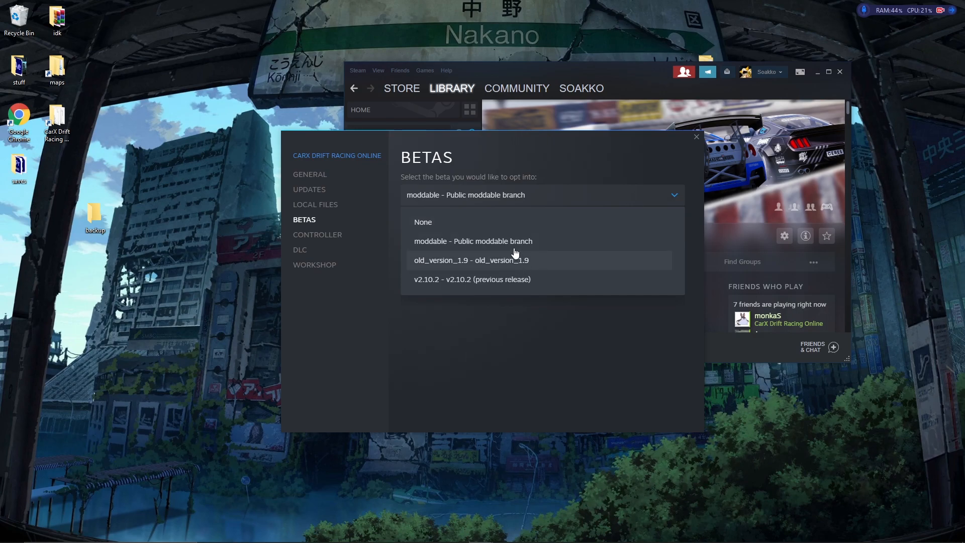
mouse_move(452, 240)
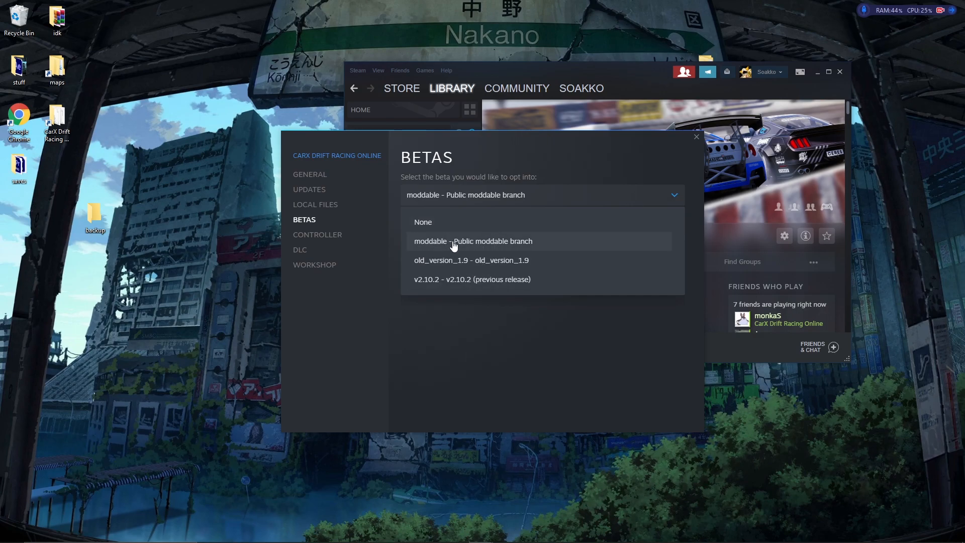
mouse_move(492, 243)
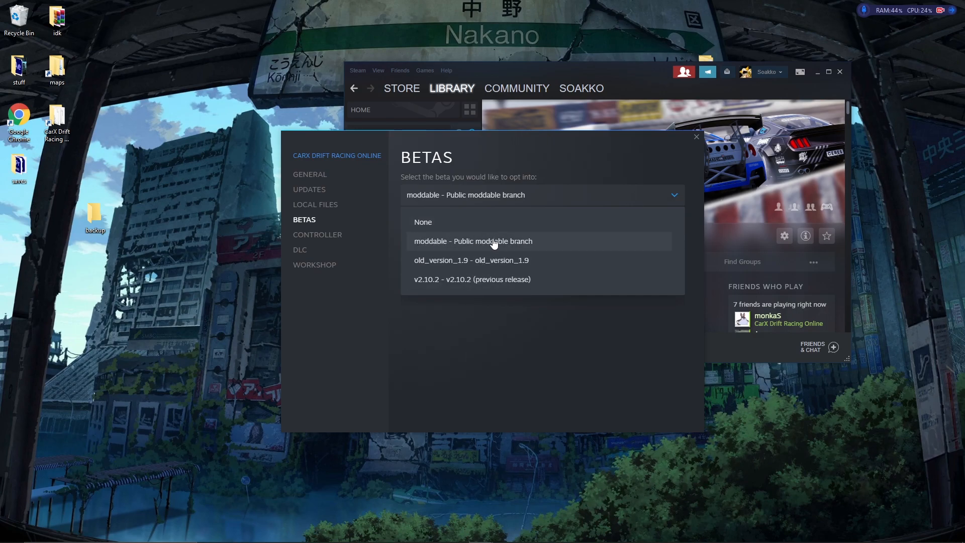
mouse_move(694, 140)
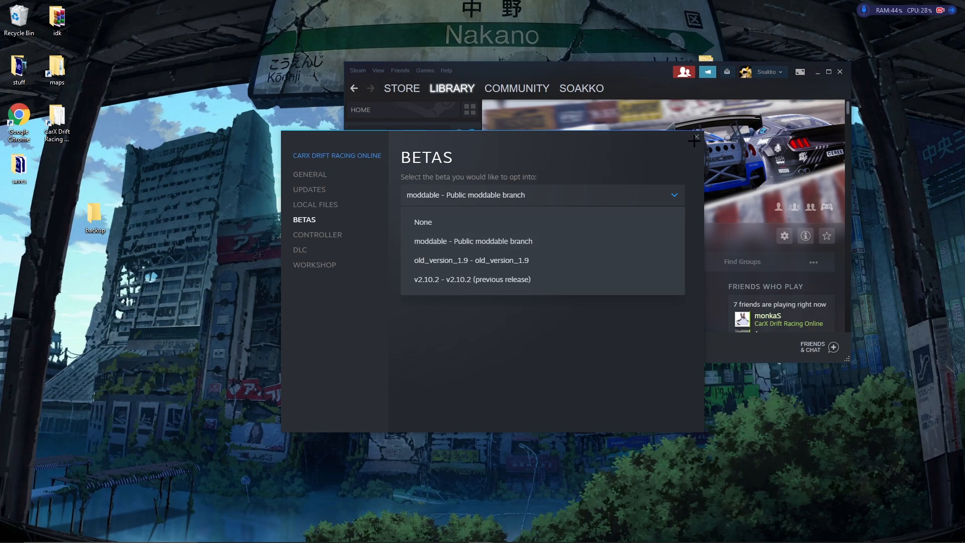
left_click(694, 137)
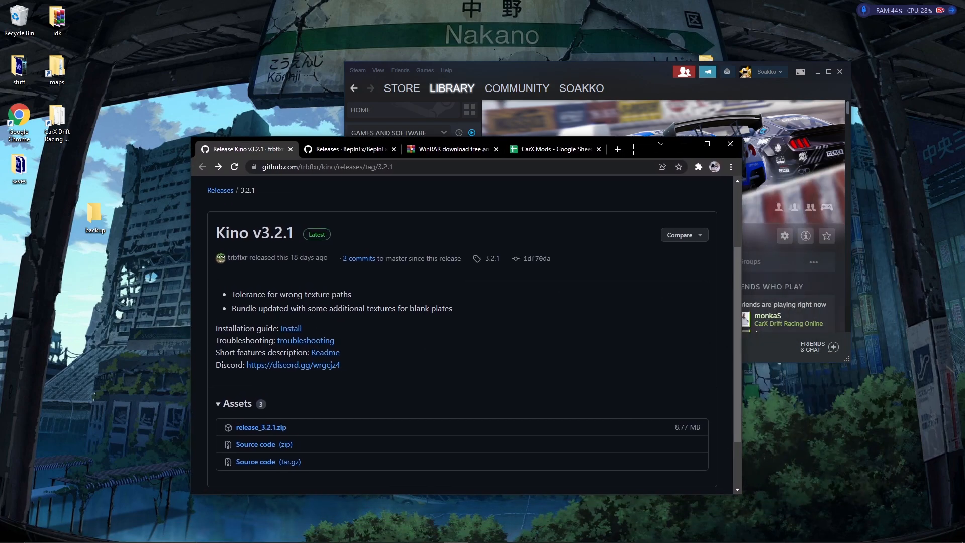
- Open Kino's INSTALL.md from the v3.2.1 release page and scroll through the steps
double_click(223, 328)
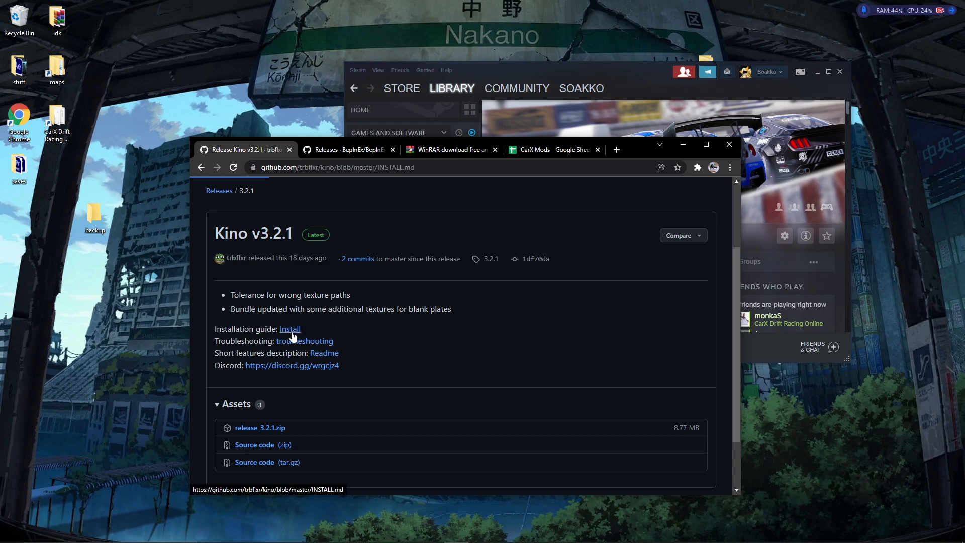
left_click(290, 329)
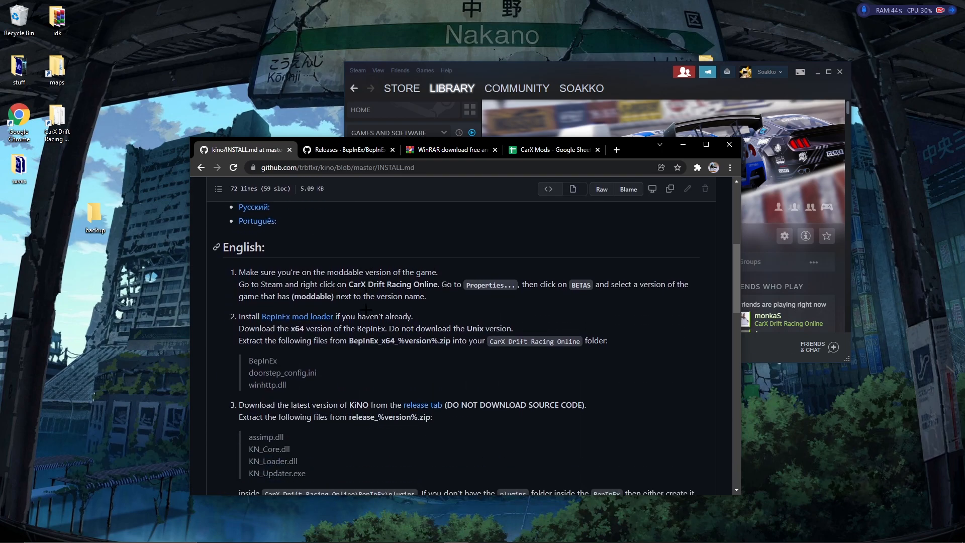
scroll("down", 3)
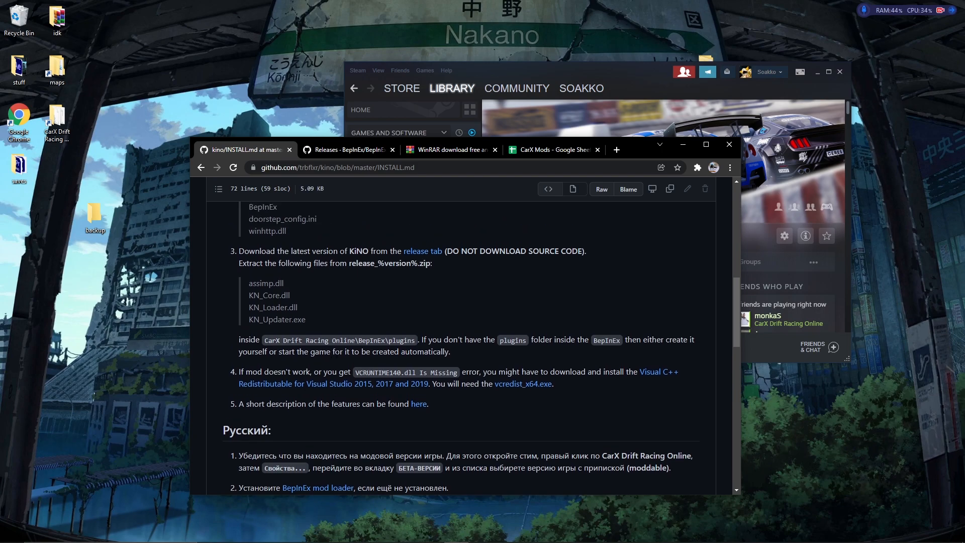
scroll("up", 3)
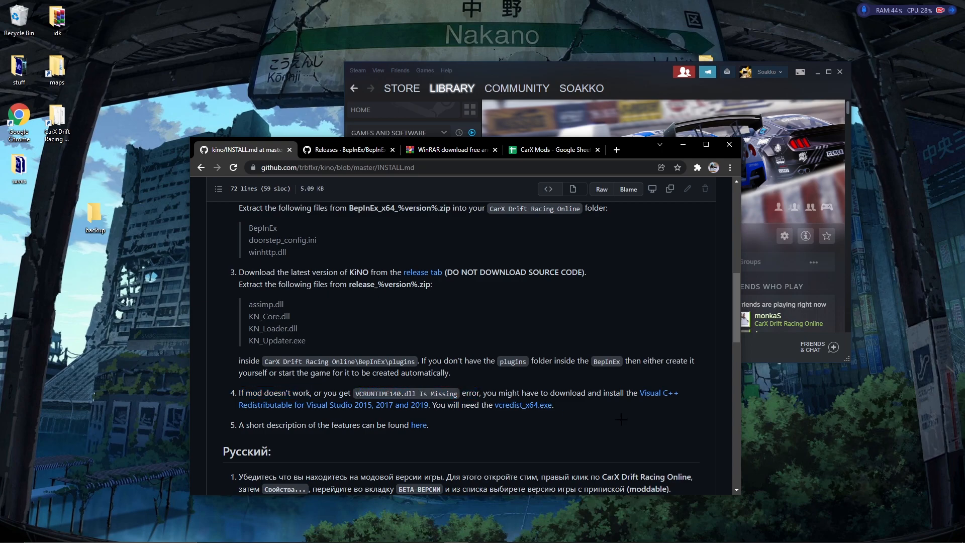
mouse_move(659, 392)
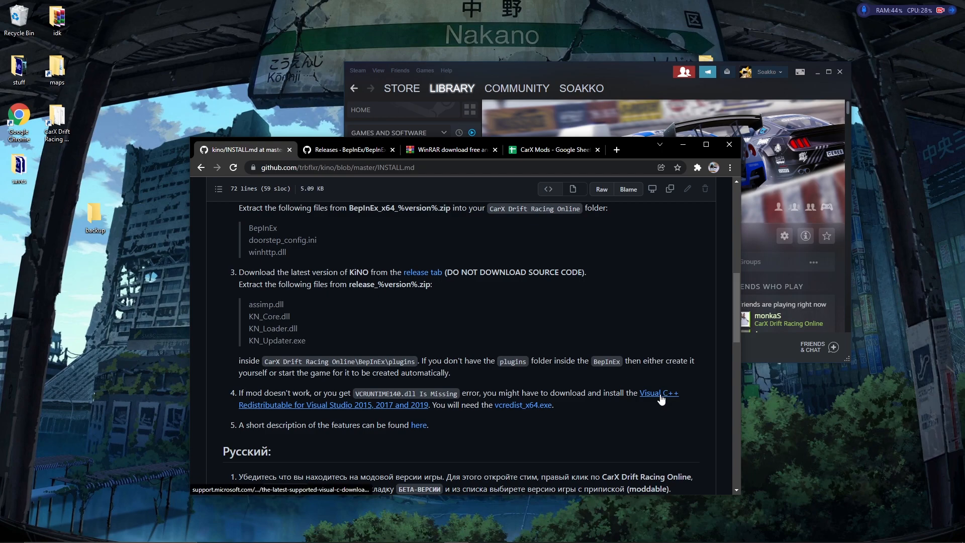
mouse_move(650, 397)
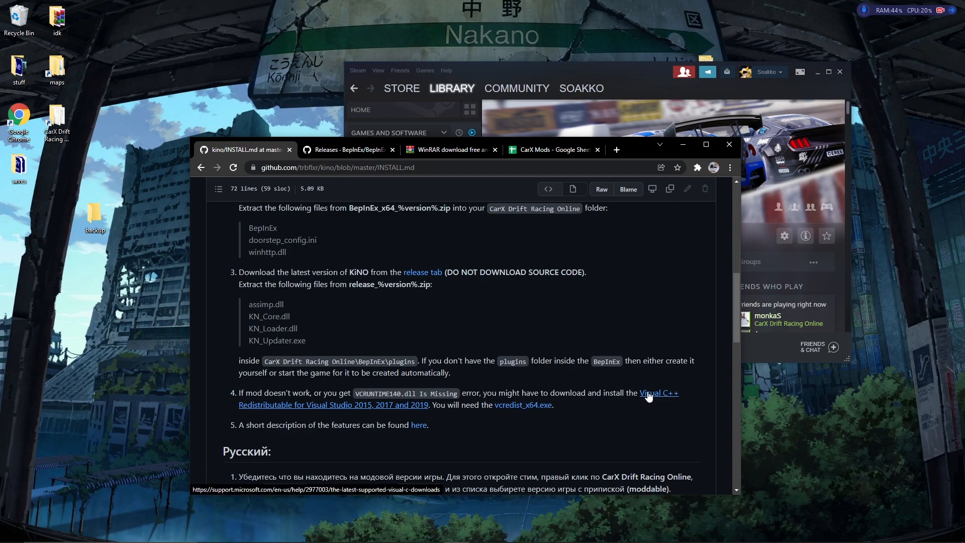
scroll("down", 3)
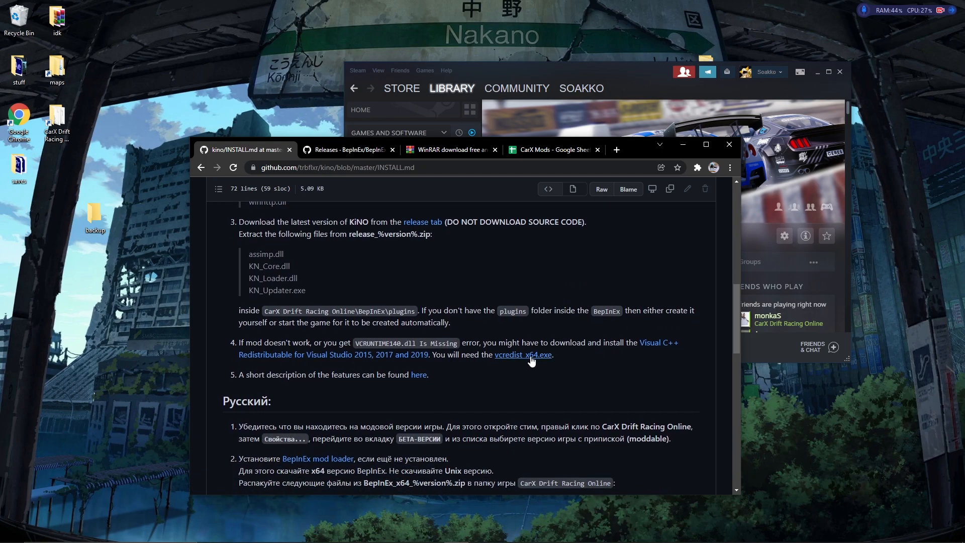
mouse_move(523, 354)
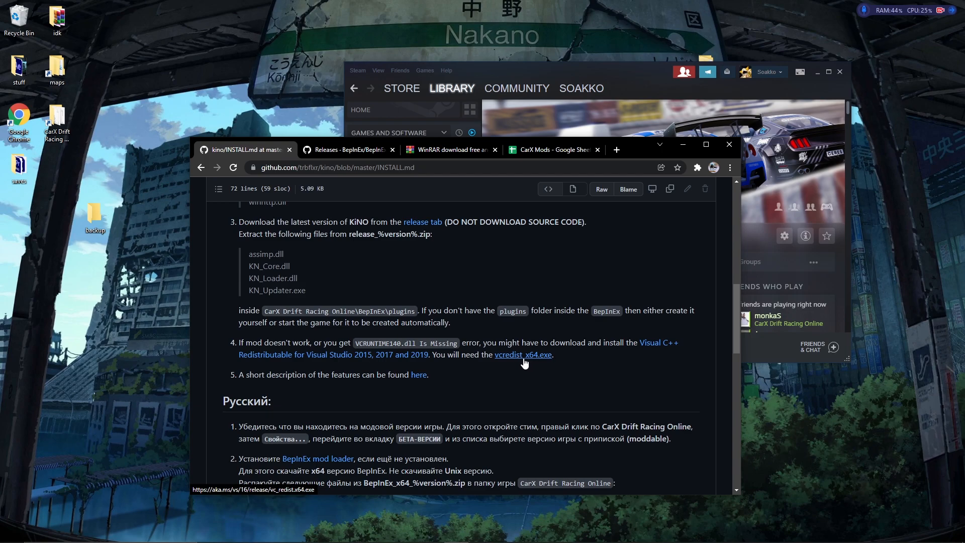
scroll("up", 3)
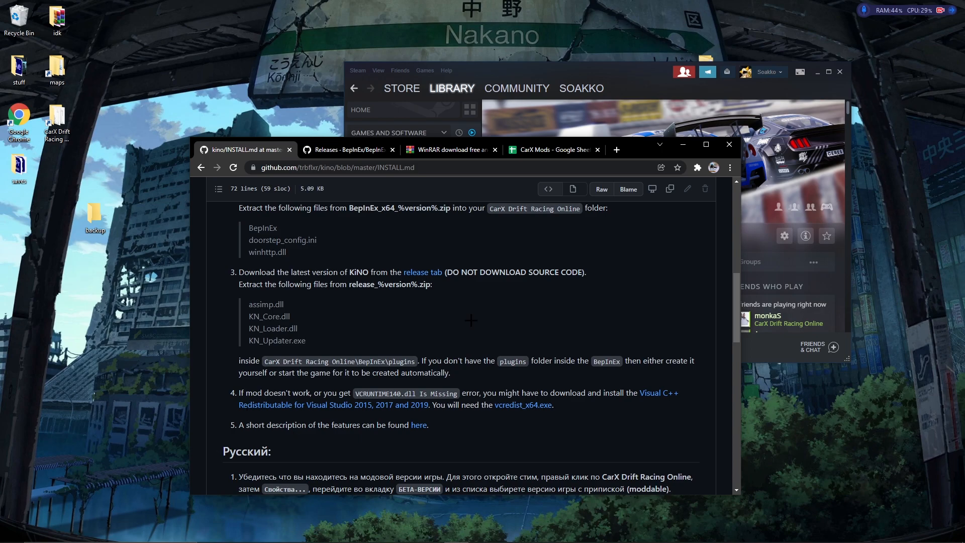
mouse_move(380, 346)
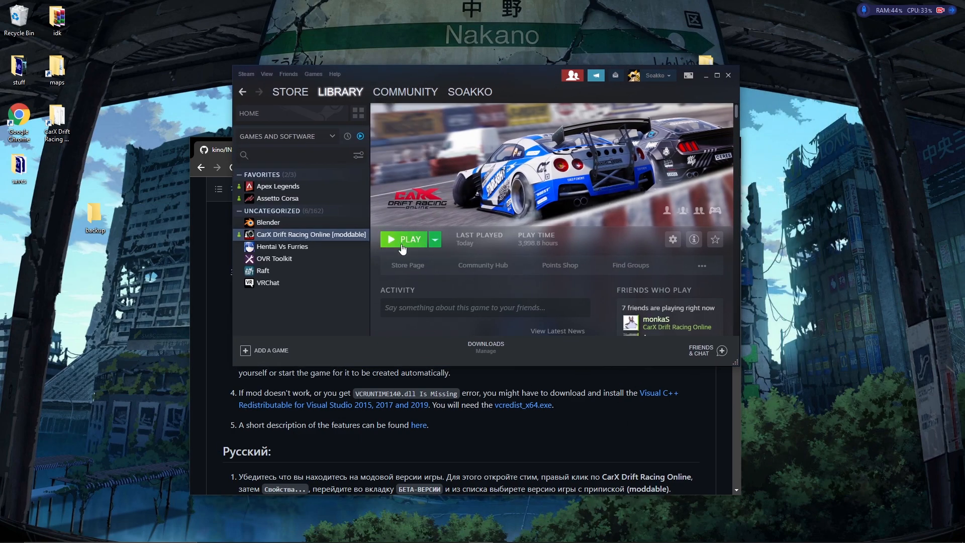
- Play CarX Drift Racing Online [moddable] from the Steam library
left_click(408, 238)
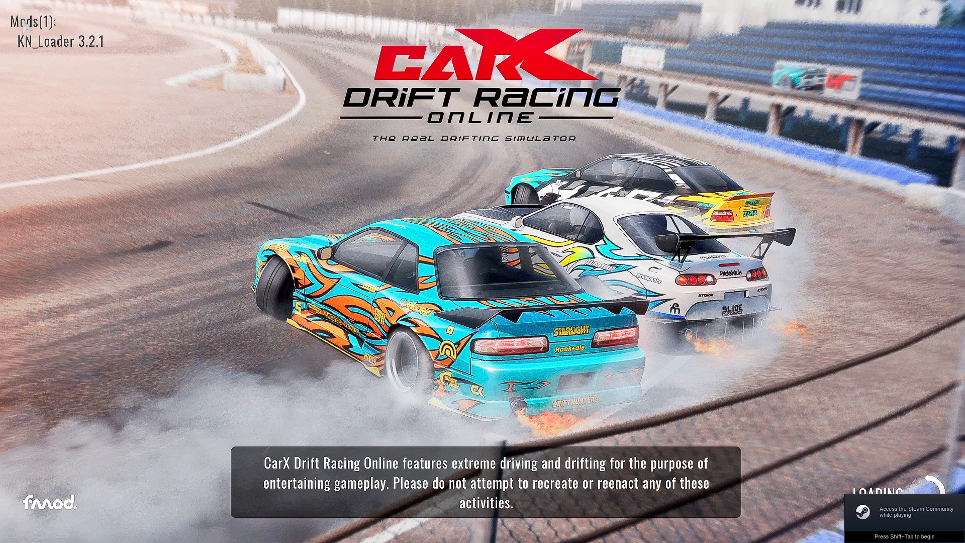
mouse_move(110, 55)
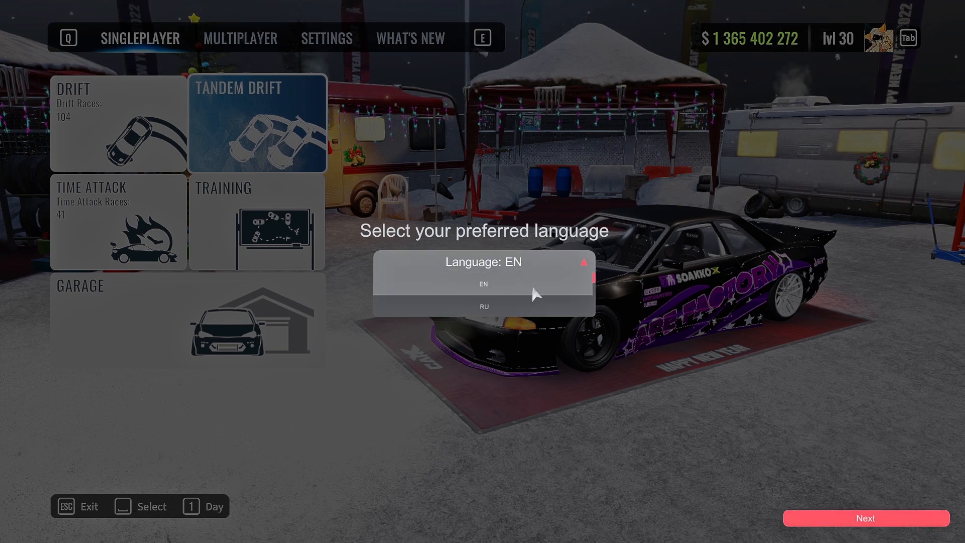
mouse_move(545, 290)
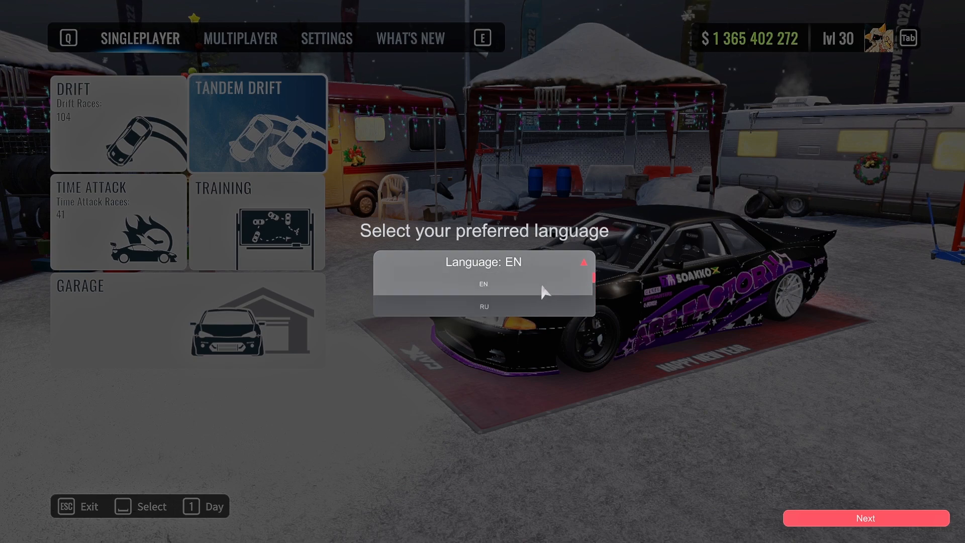
- Choose EN in the KiNO Language dropdown and click Next
left_click(482, 283)
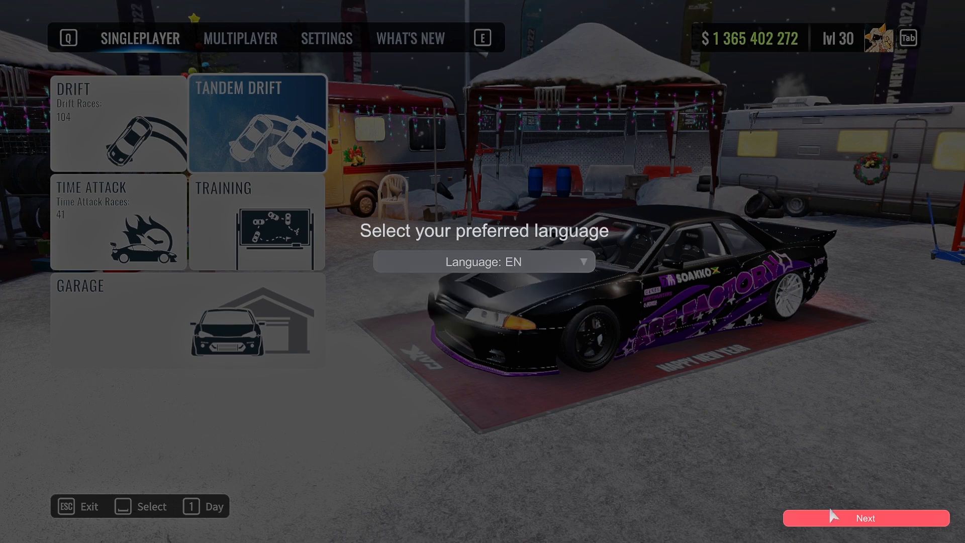
left_click(865, 517)
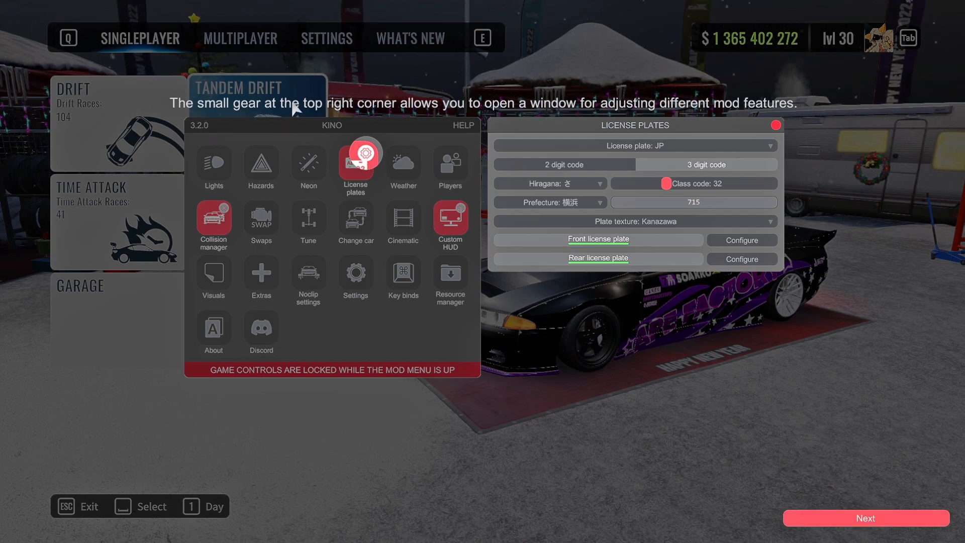
mouse_move(495, 111)
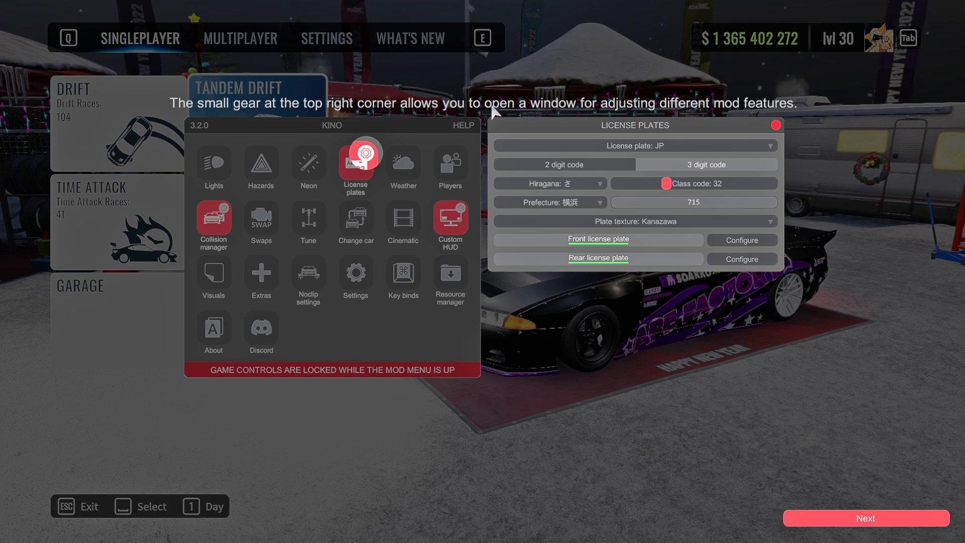
mouse_move(699, 129)
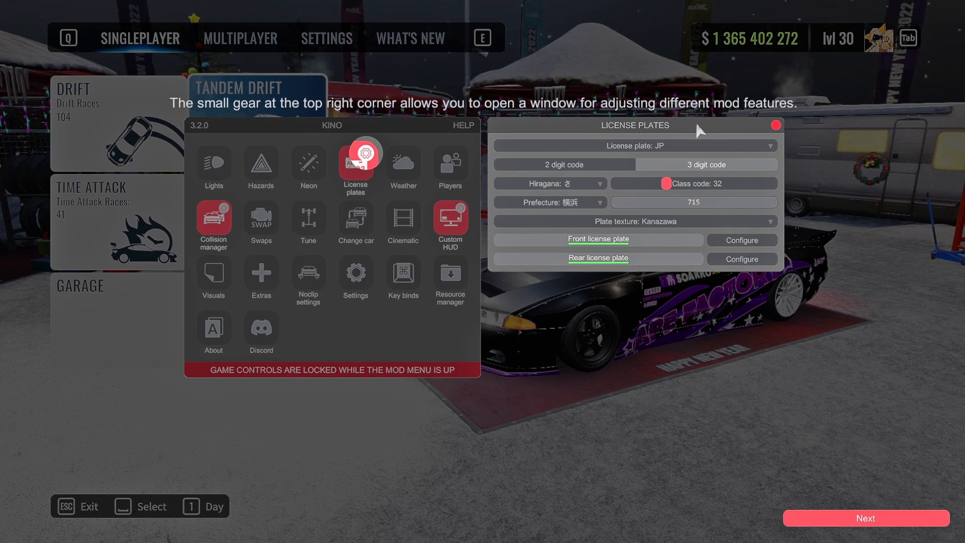
mouse_move(808, 476)
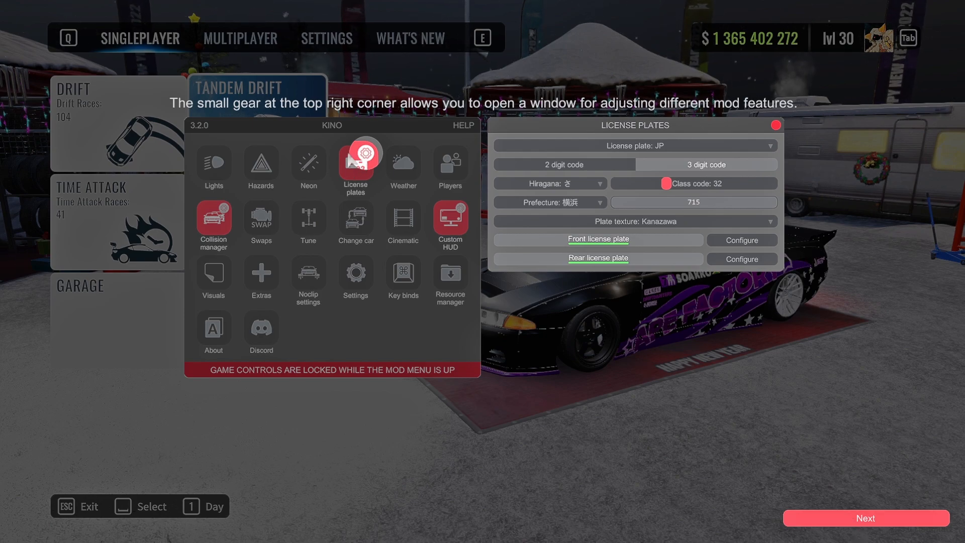
mouse_move(215, 165)
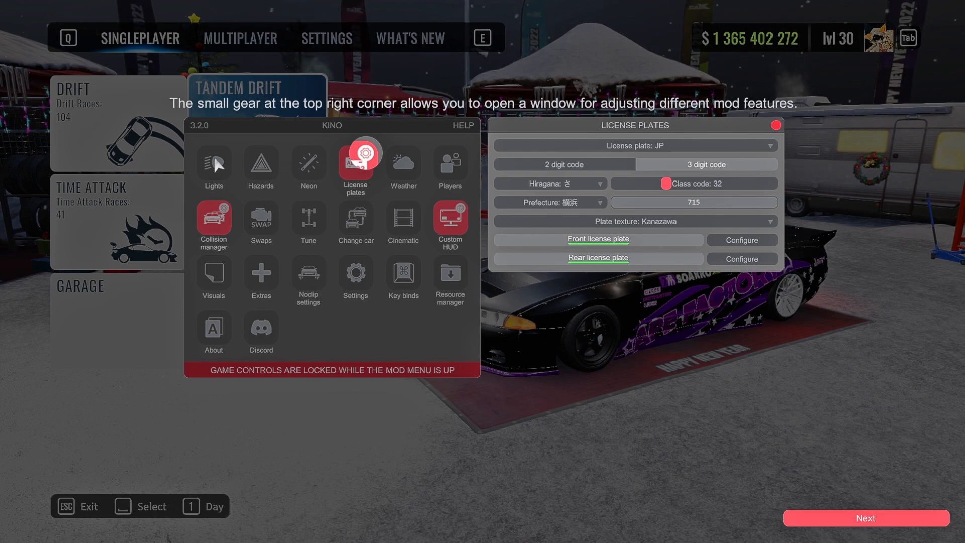
mouse_move(877, 464)
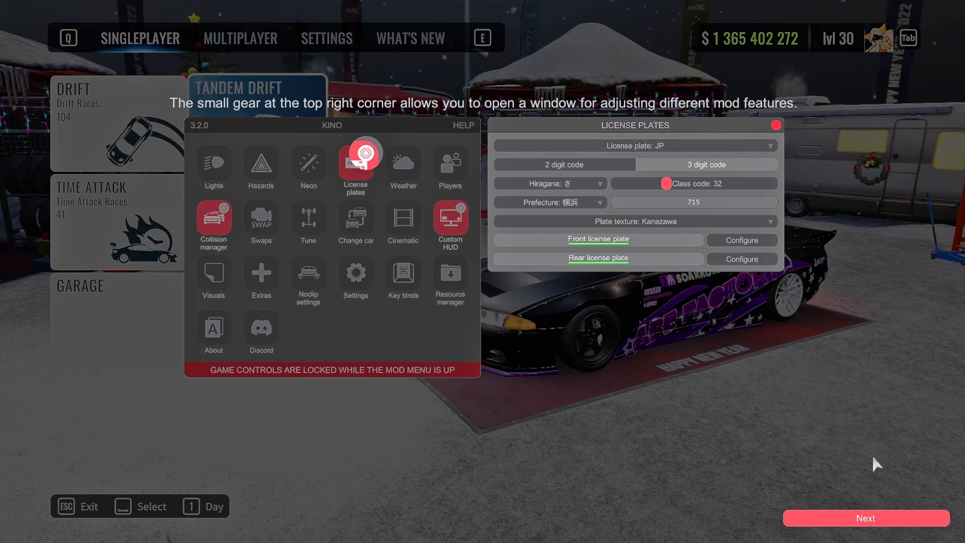
- Advance the KiNO tutorial tips until the License Plates window shows JP plate options
left_click(863, 517)
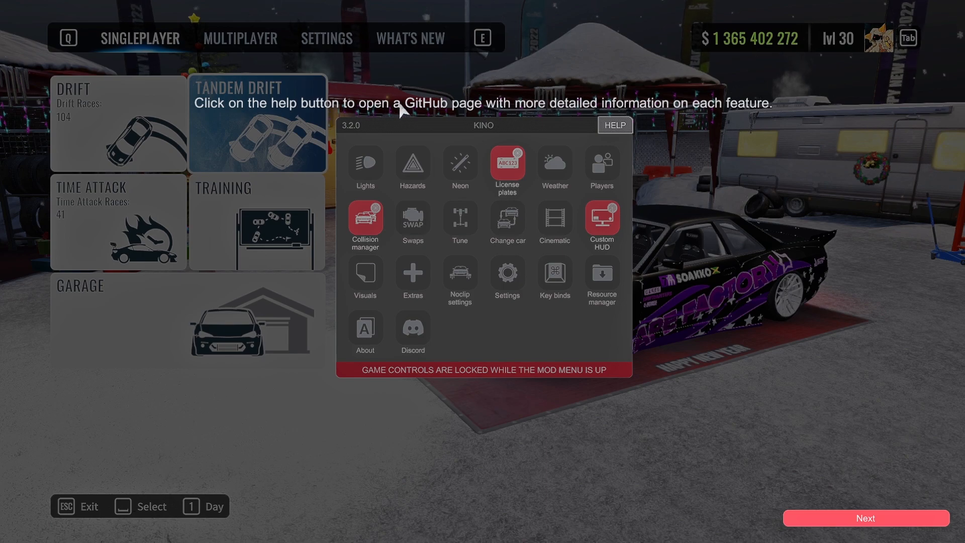
mouse_move(572, 106)
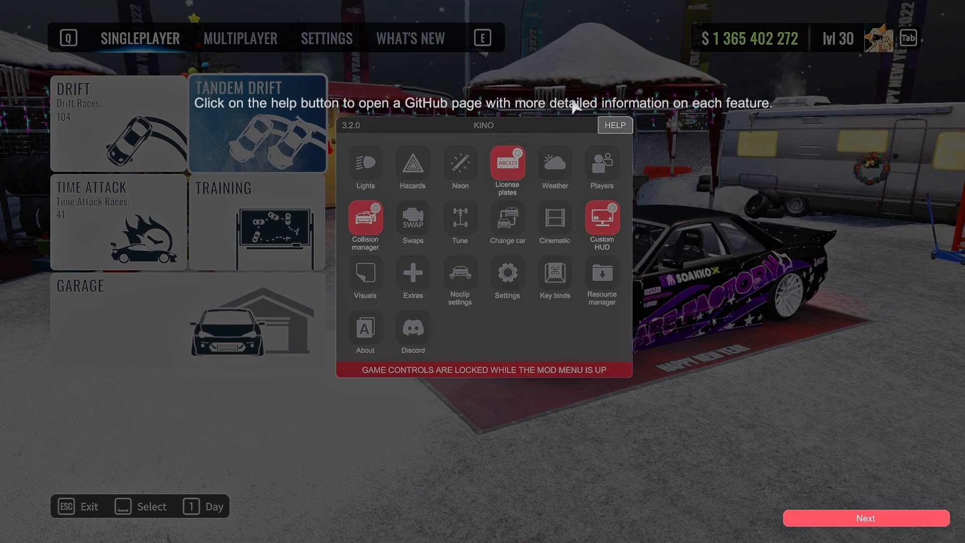
mouse_move(714, 233)
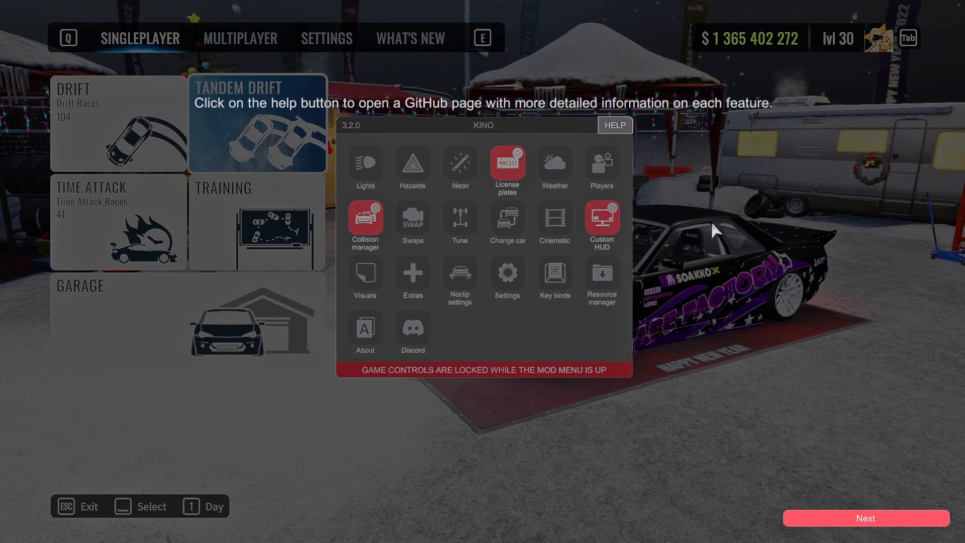
mouse_move(533, 155)
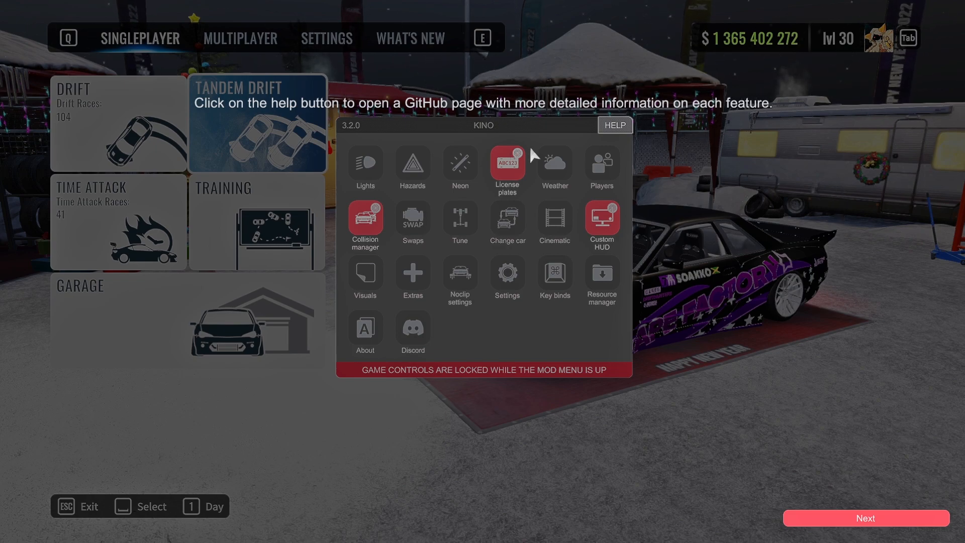
mouse_move(400, 179)
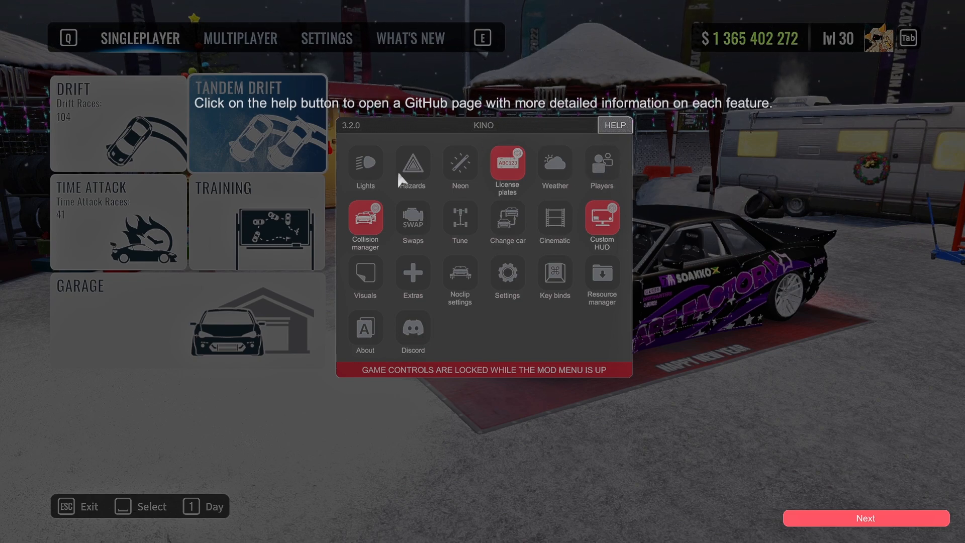
mouse_move(570, 154)
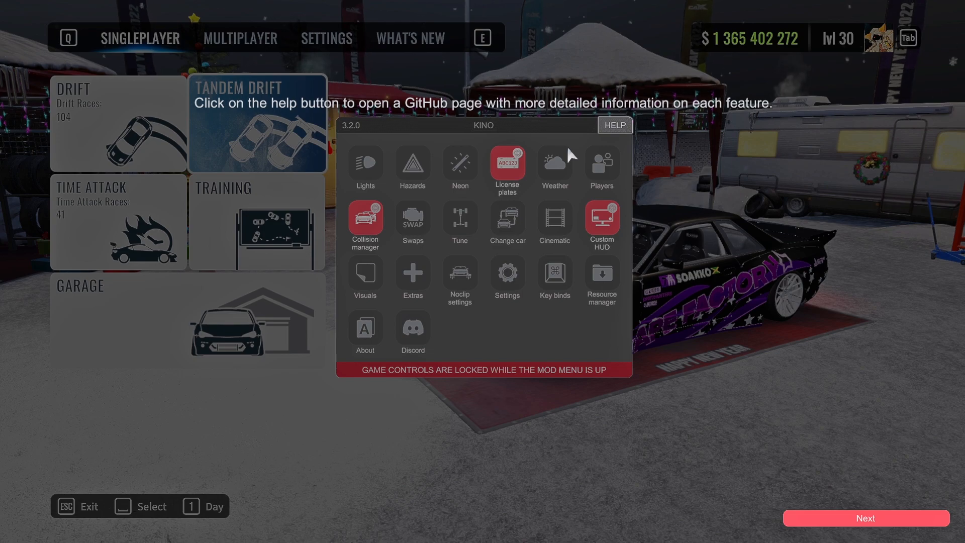
mouse_move(628, 126)
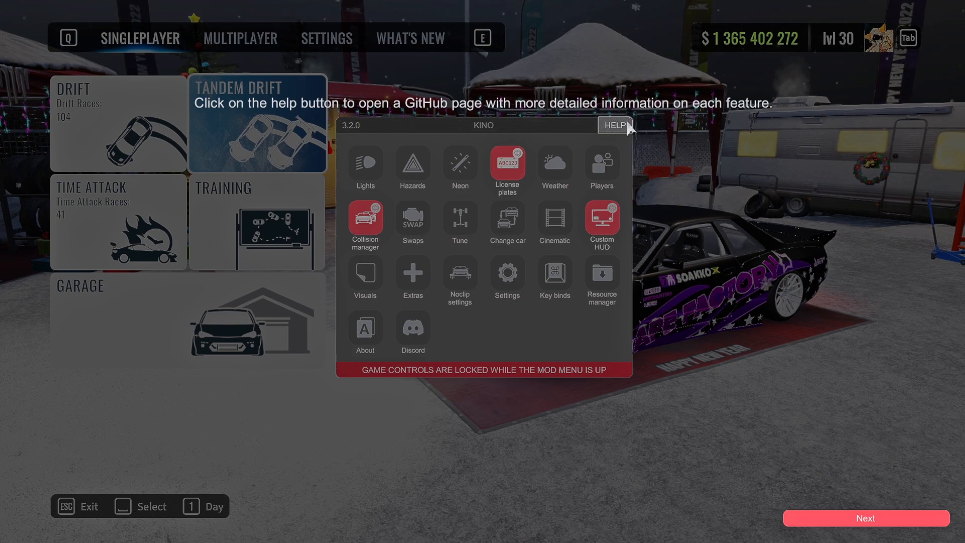
mouse_move(652, 139)
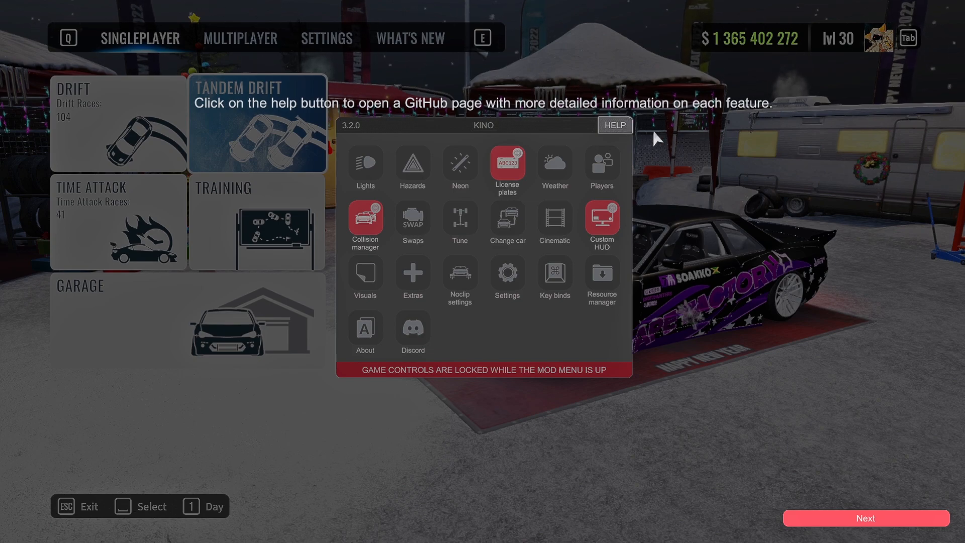
left_click(507, 169)
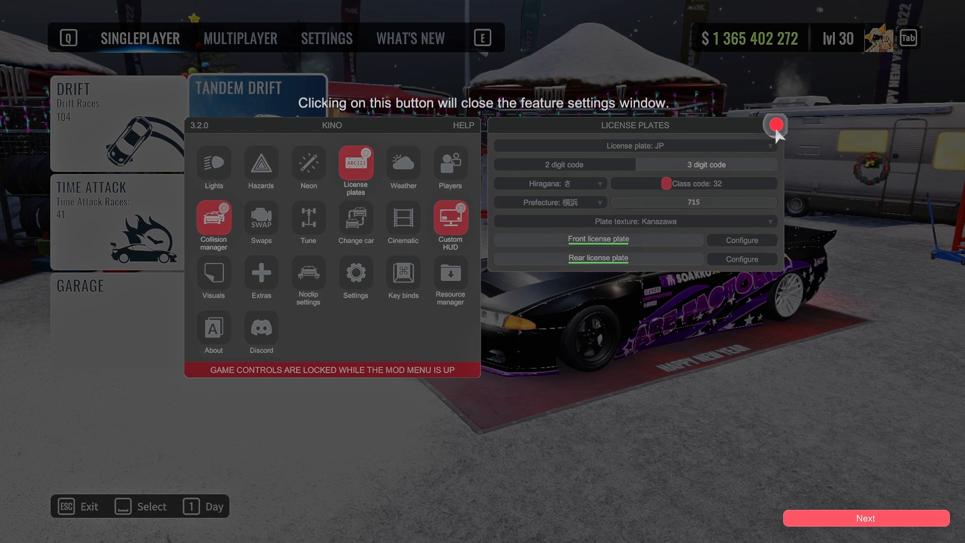
mouse_move(415, 114)
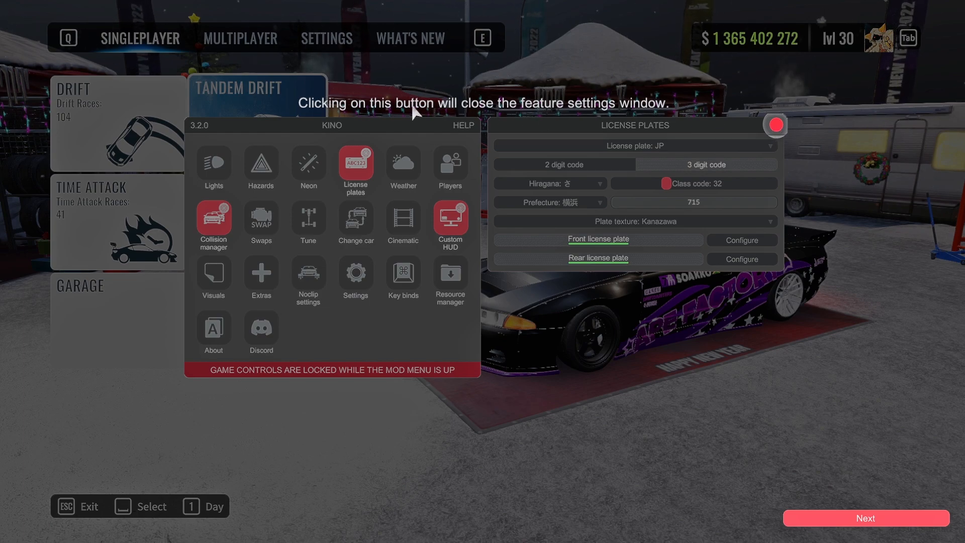
mouse_move(846, 521)
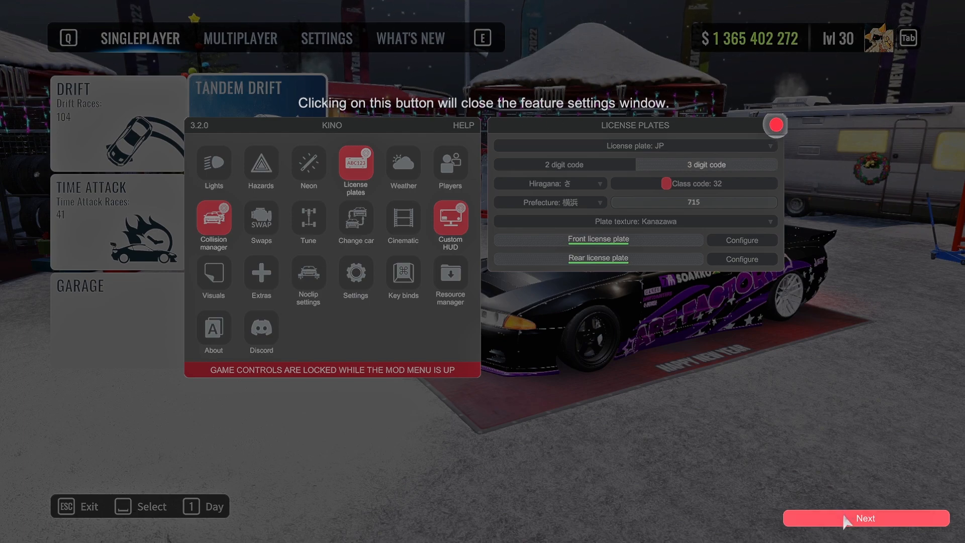
- Advance the KiNO tutorial to the Players window on teleporting and viewing tunes
left_click(450, 166)
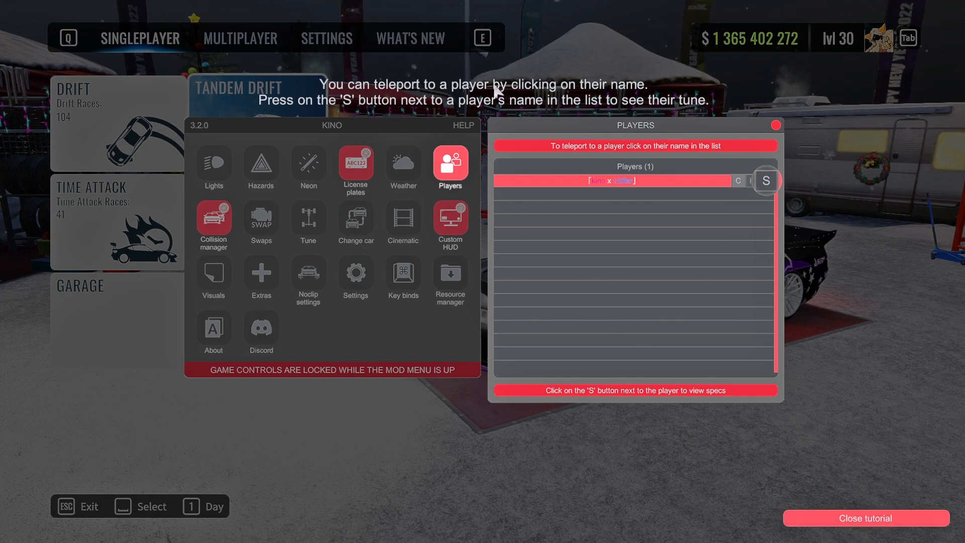
mouse_move(366, 115)
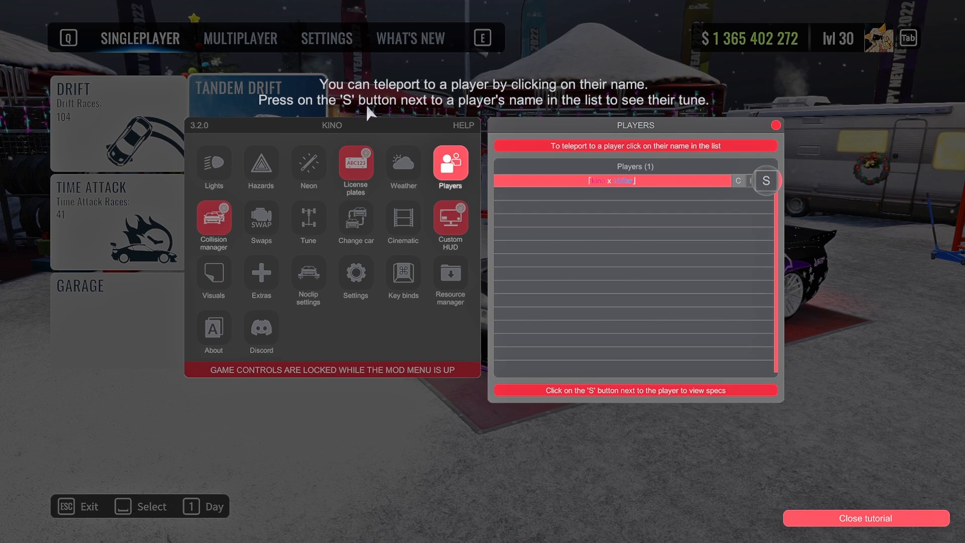
mouse_move(560, 120)
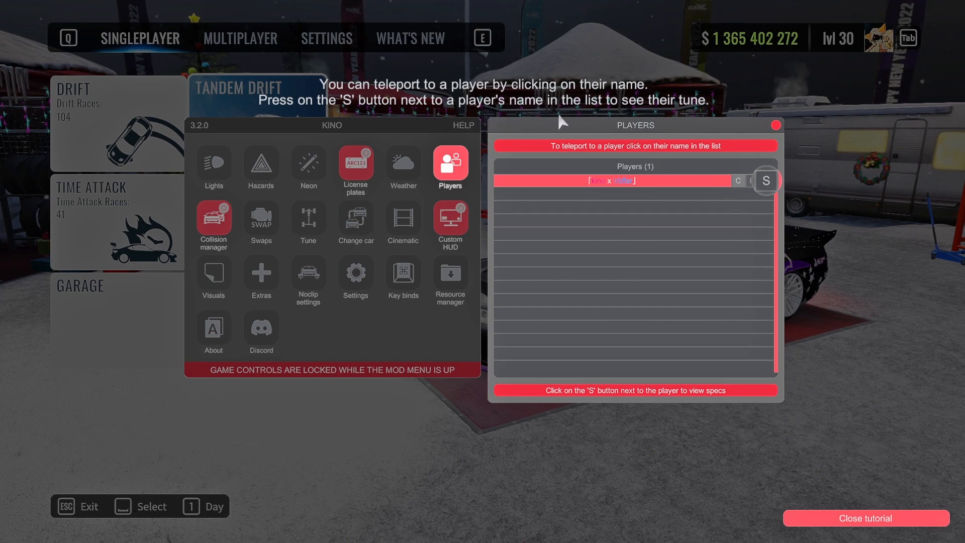
mouse_move(726, 114)
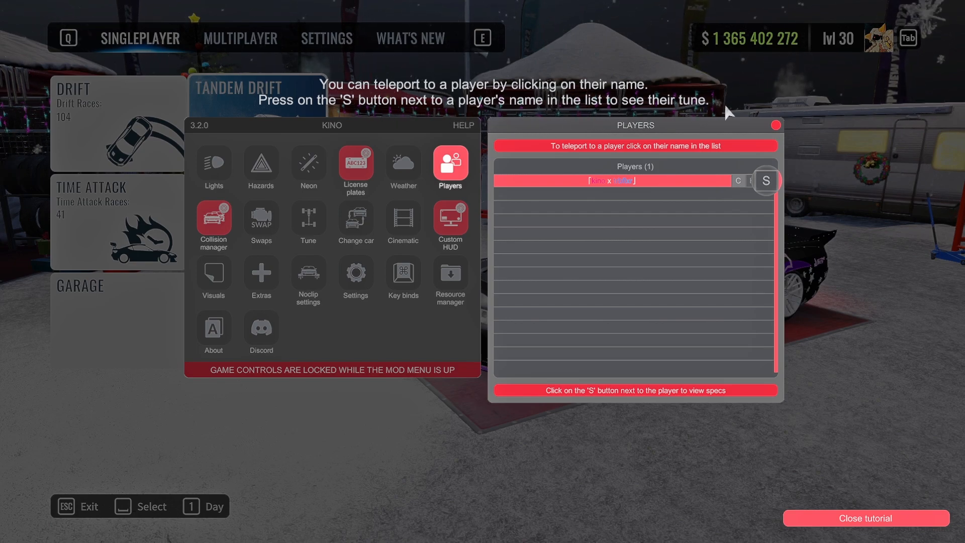
mouse_move(877, 530)
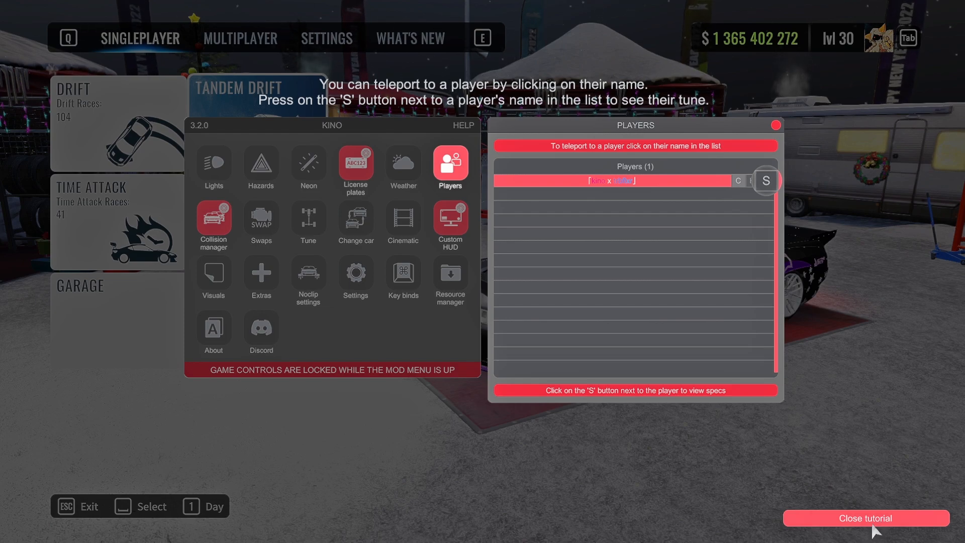
mouse_move(620, 187)
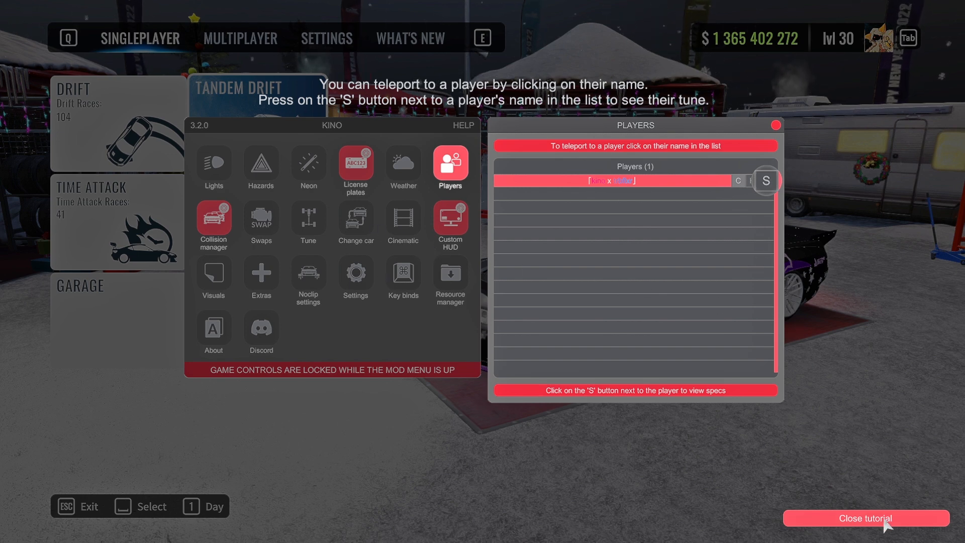
- Finish the tutorial, create a password-free Parking A room, and check KiNO's available maps
left_click(864, 518)
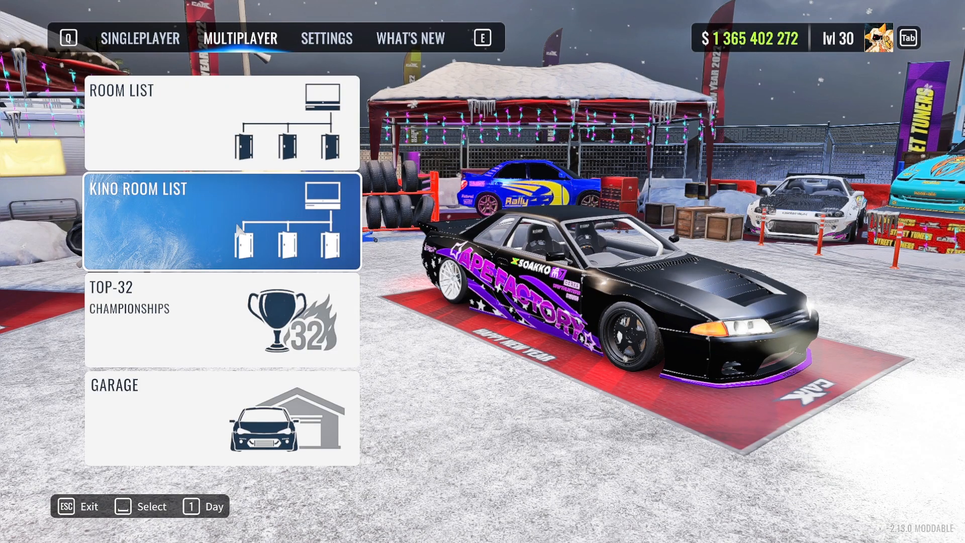
left_click(221, 222)
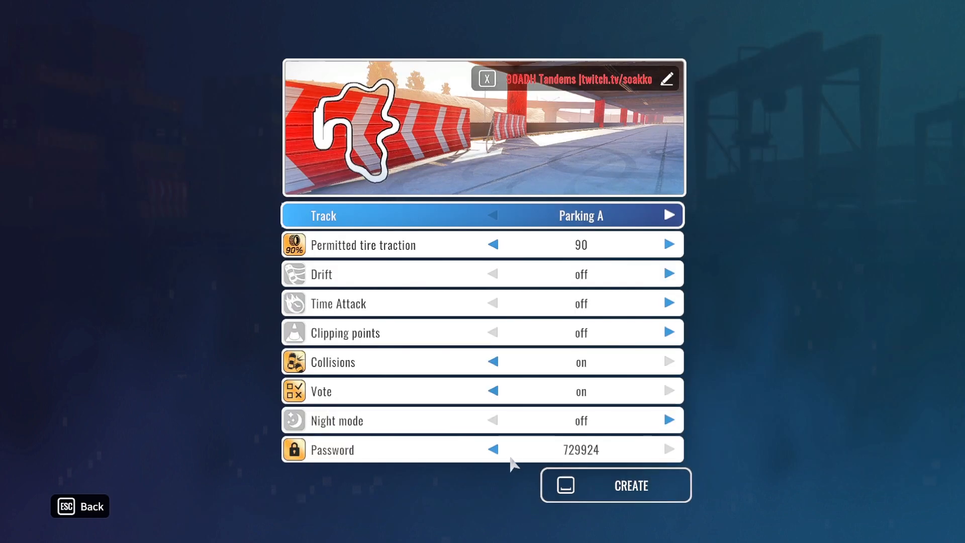
left_click(493, 449)
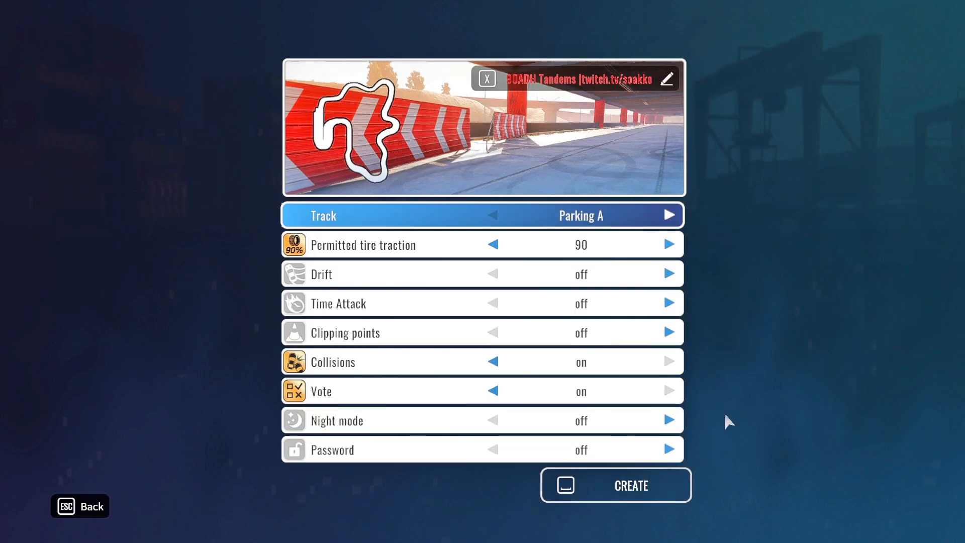
left_click(615, 485)
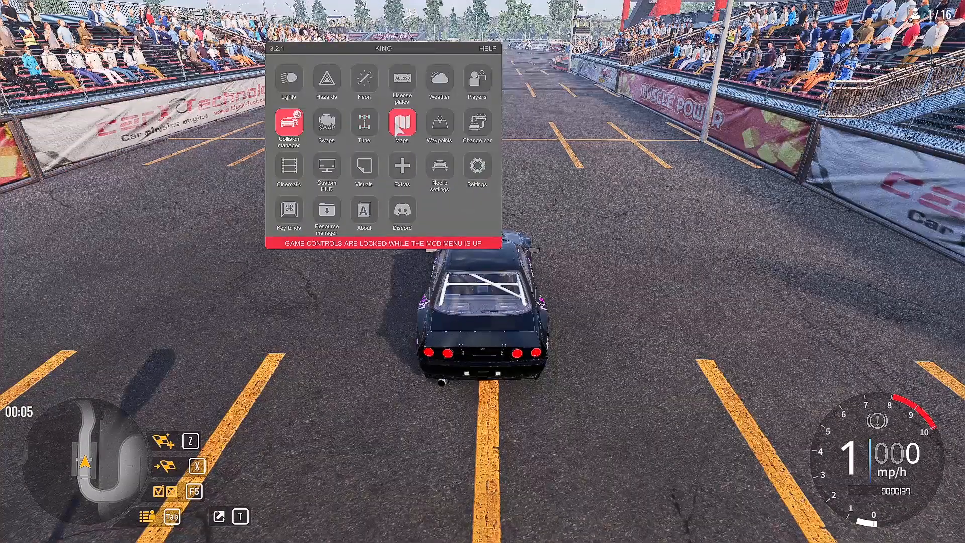
left_click(401, 123)
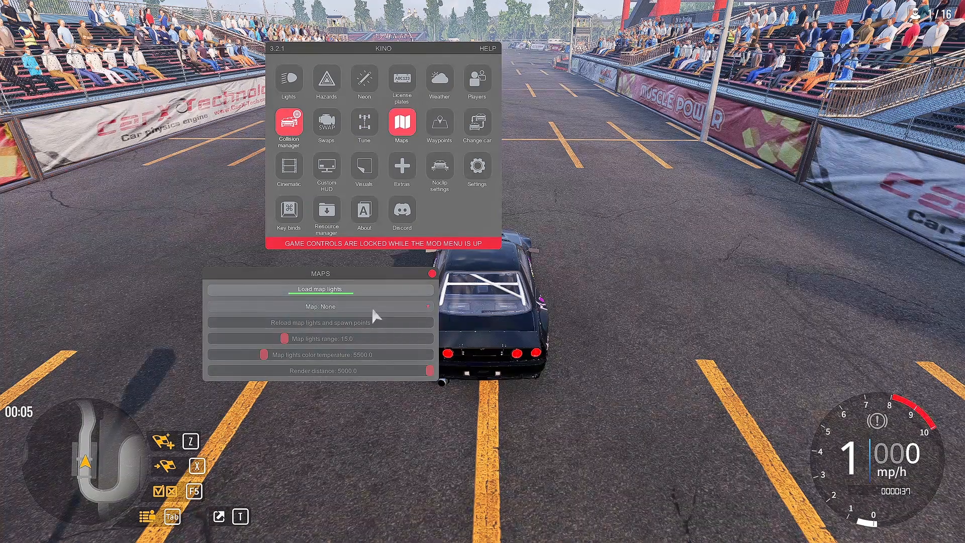
left_click(320, 306)
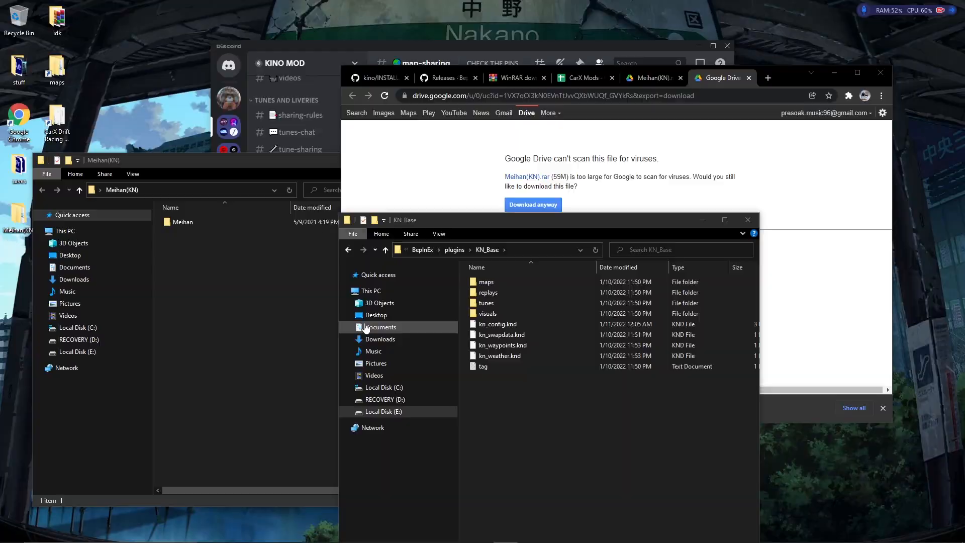
- Download Meihan(KN).rar from the Drive link in Discord's #map-sharing Meihan post
left_click(228, 45)
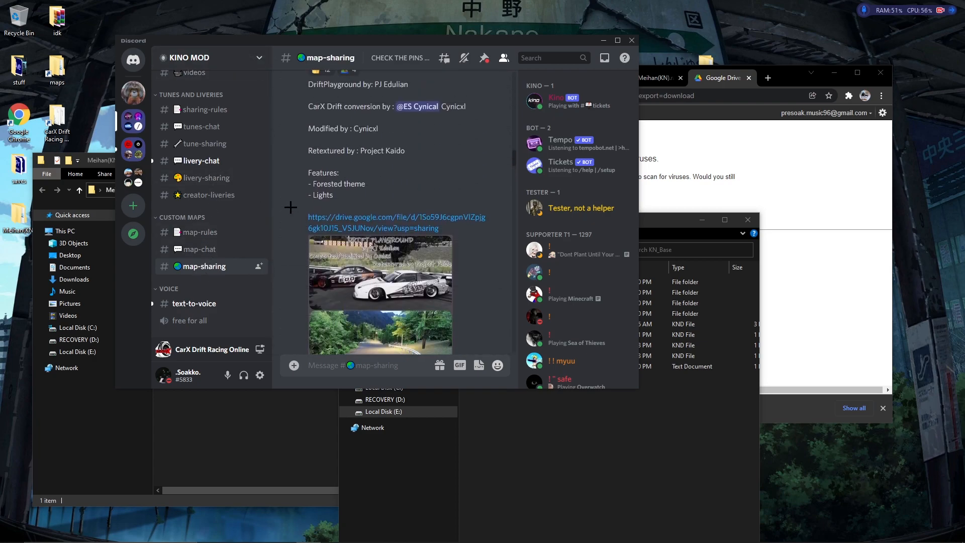
scroll("down", 3)
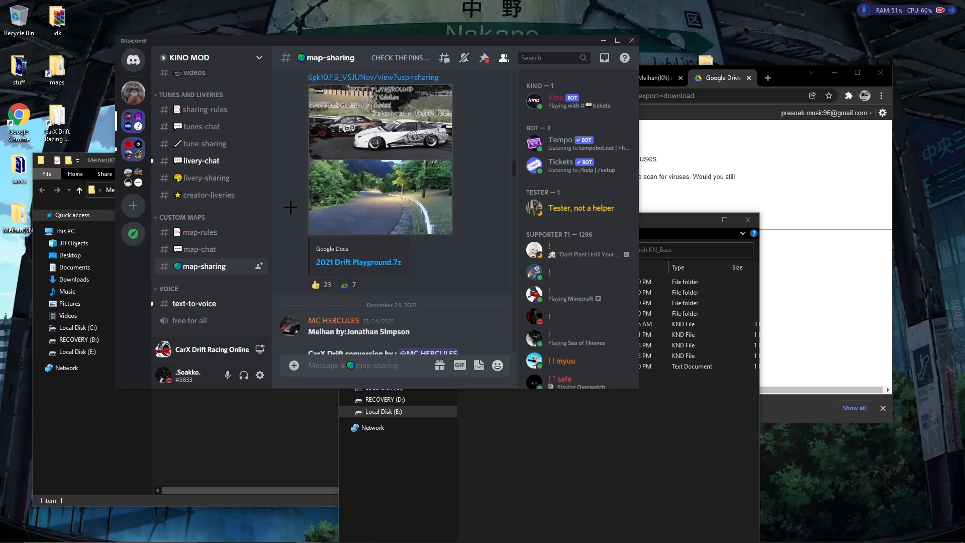
scroll("down", 3)
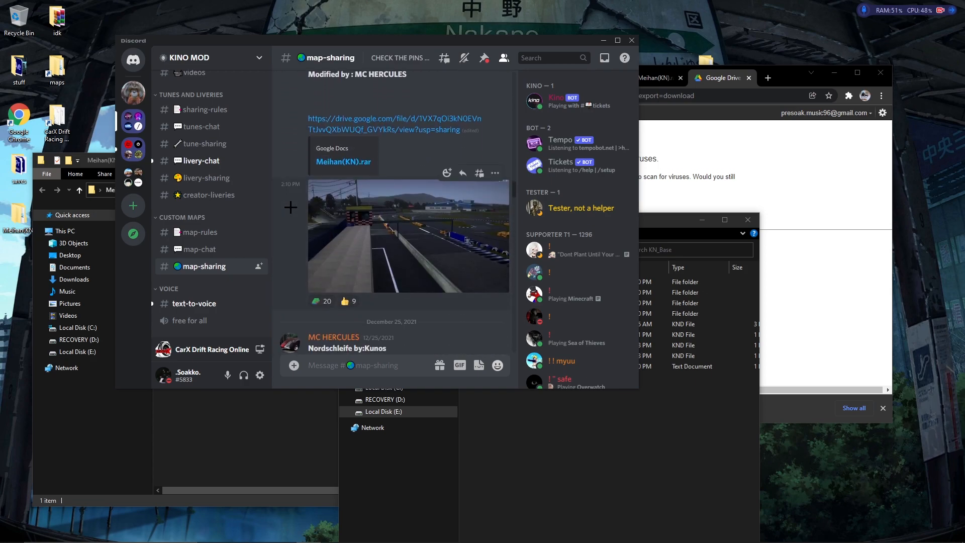
mouse_move(348, 147)
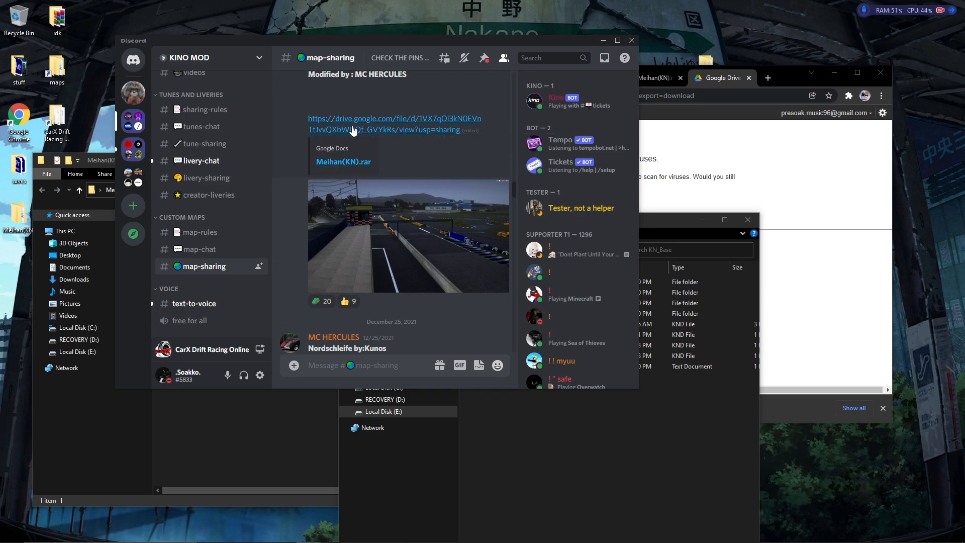
left_click(384, 124)
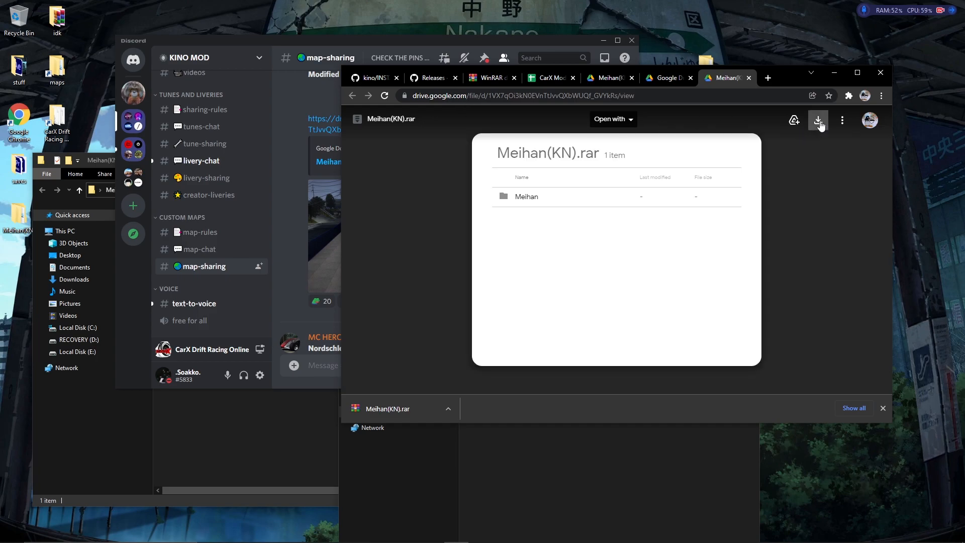
left_click(819, 120)
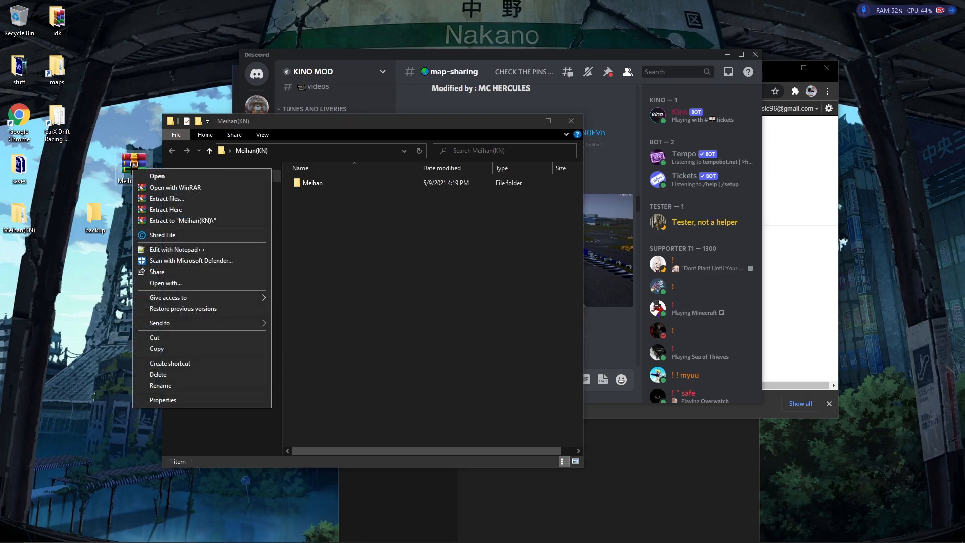
mouse_move(181, 220)
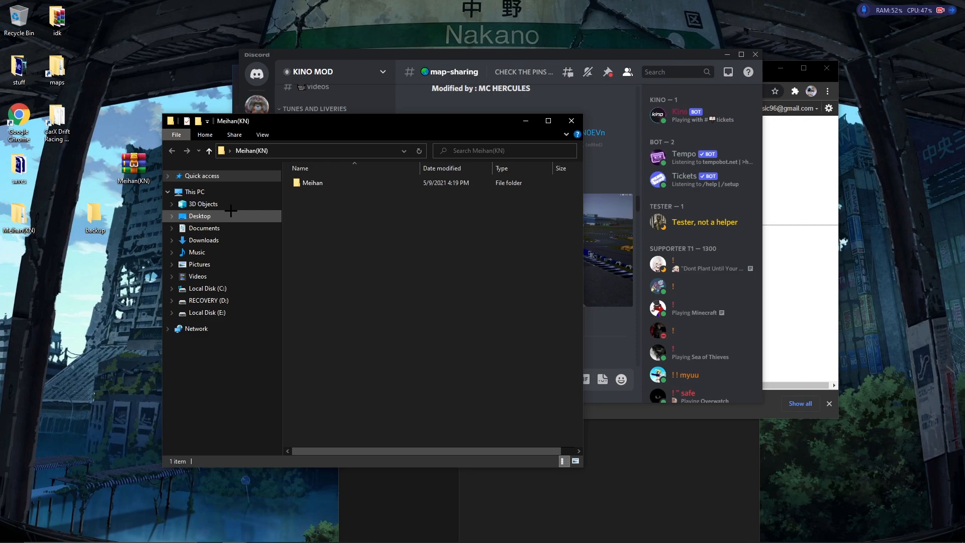
- Extract Meihan(KN).rar and open the maps folder in BepInEx > plugins > KN_Base
double_click(312, 183)
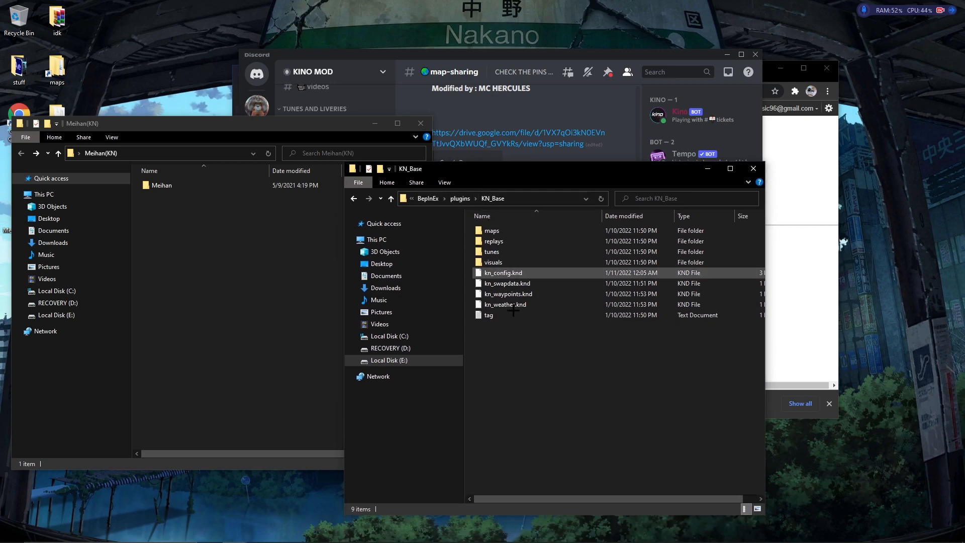
left_click(491, 230)
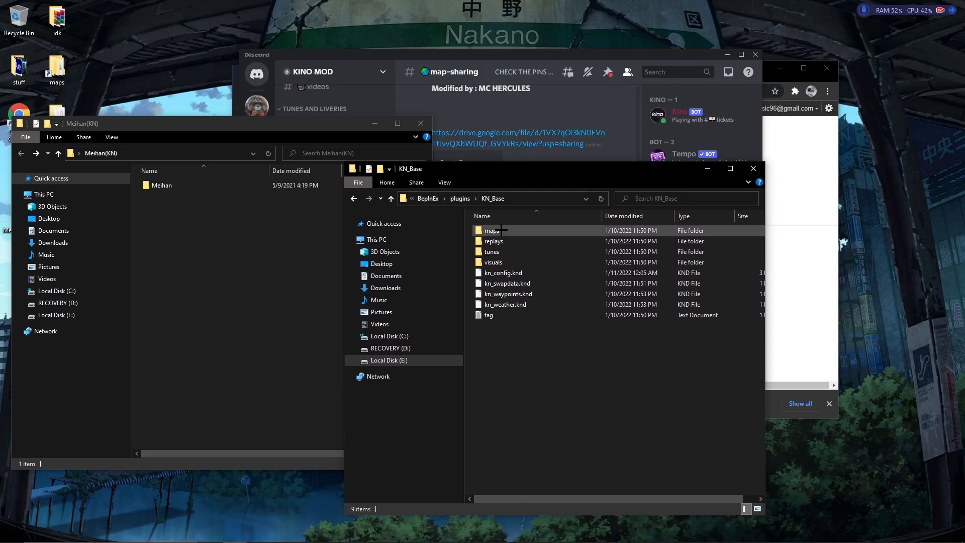
double_click(492, 230)
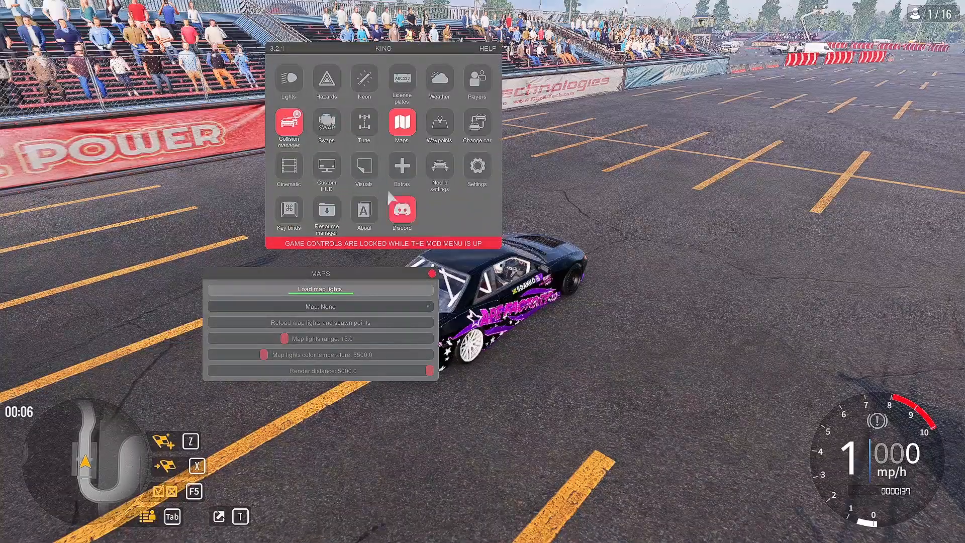
- Pick Meihan from the KiNO Maps dropdown and let the map load
left_click(319, 306)
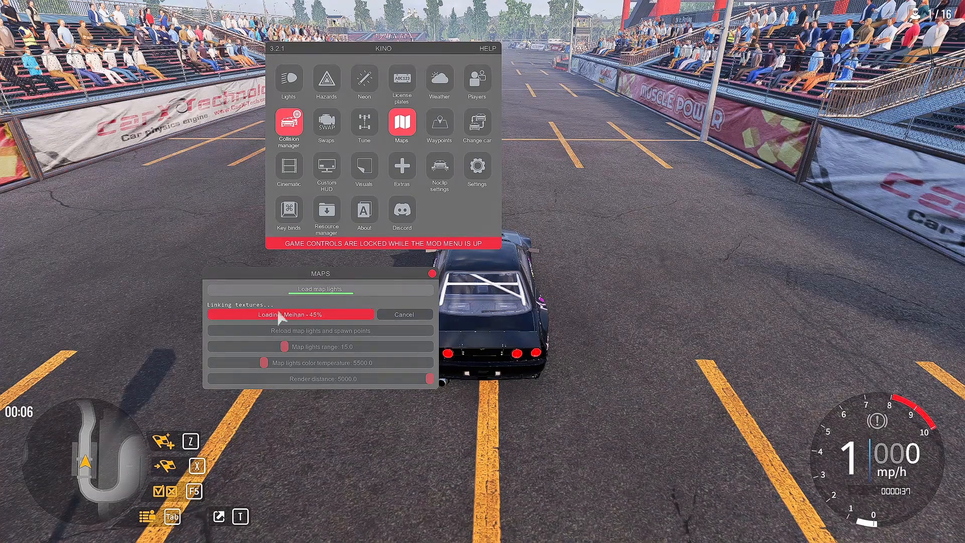
mouse_move(392, 342)
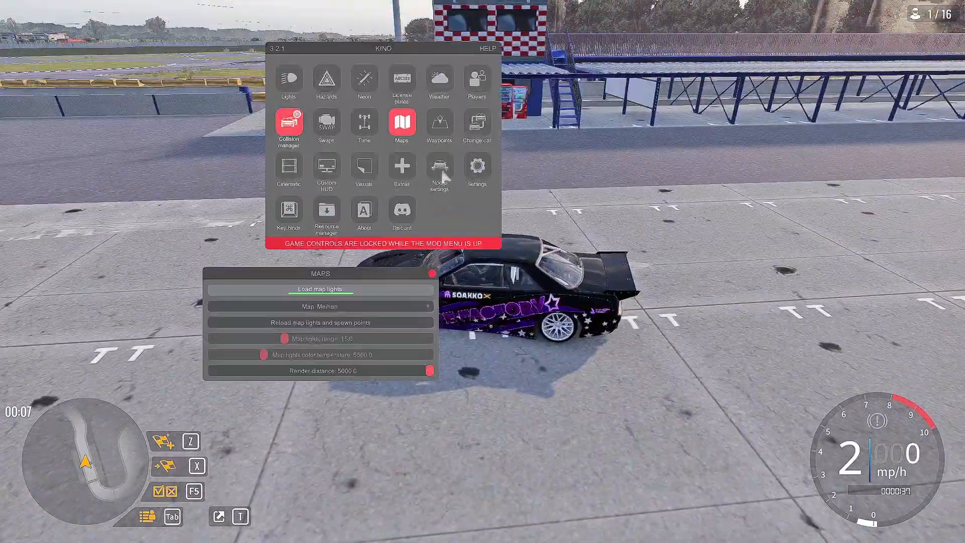
- Add a named waypoint, set a quick waypoint, and teleport back to it with Z
left_click(439, 126)
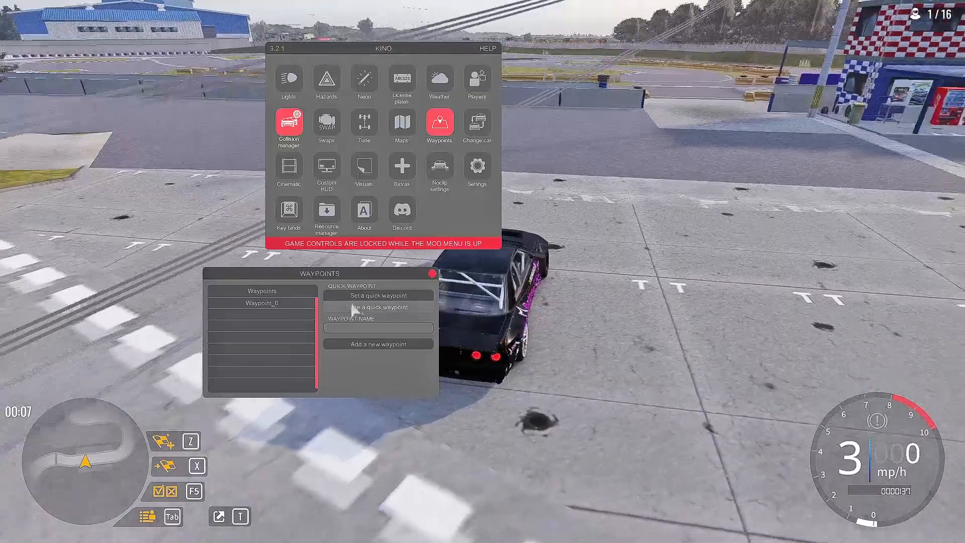
left_click(378, 296)
type("adadasd")
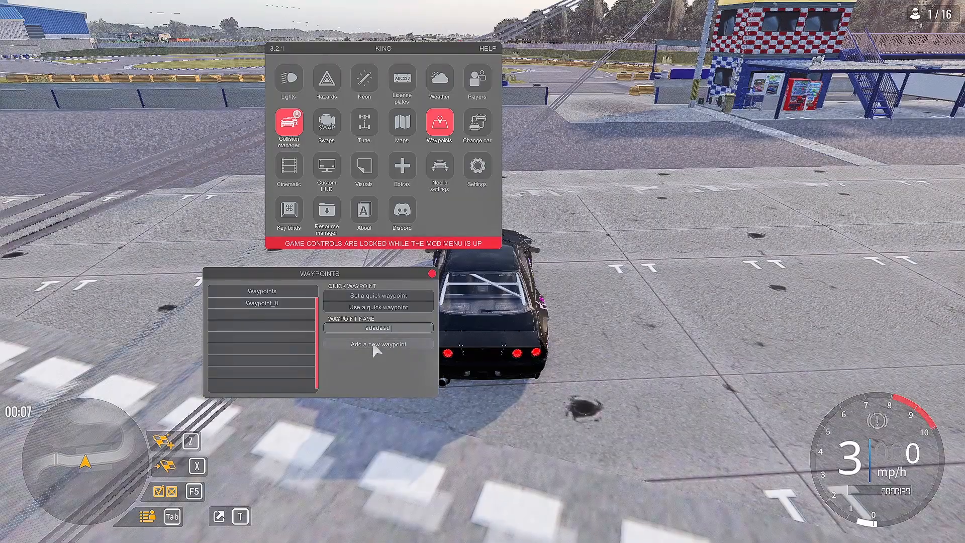
left_click(378, 344)
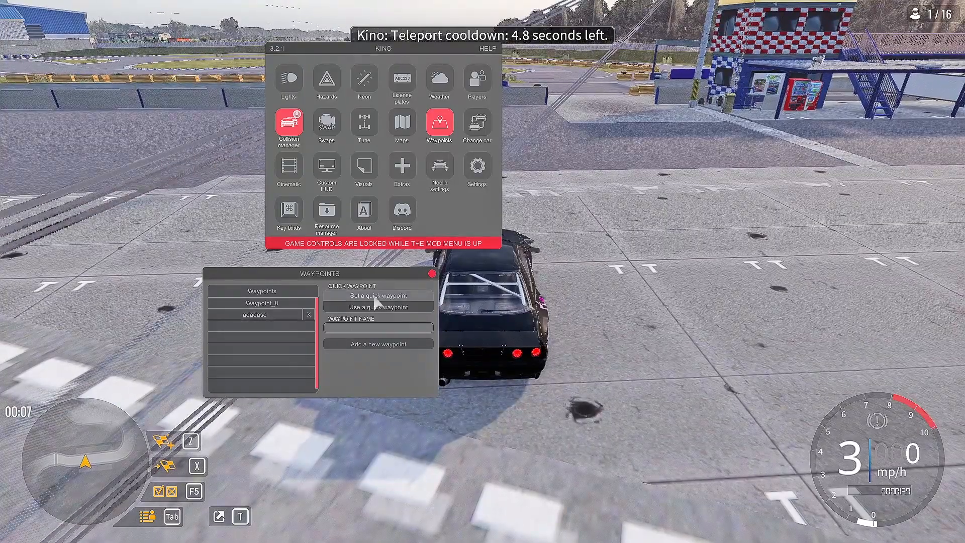
left_click(378, 296)
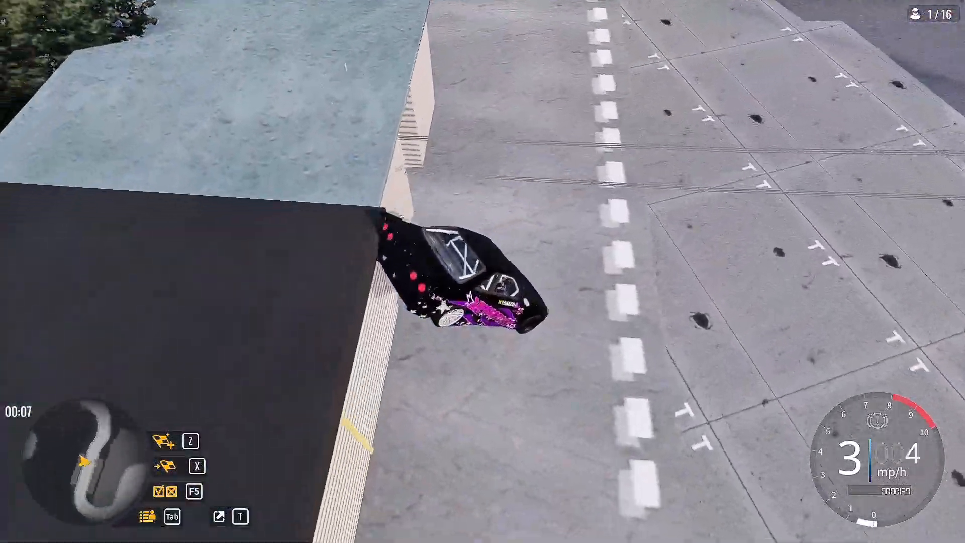
key("z")
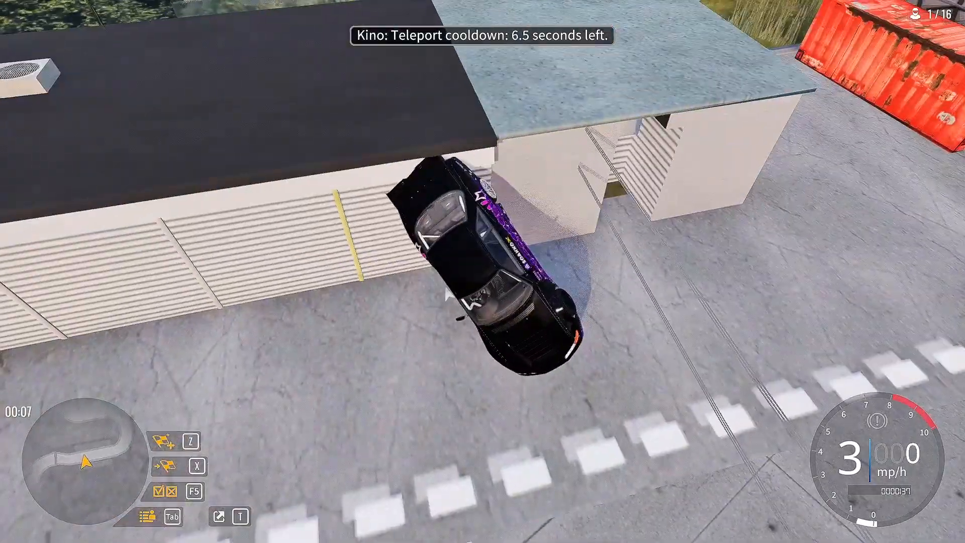